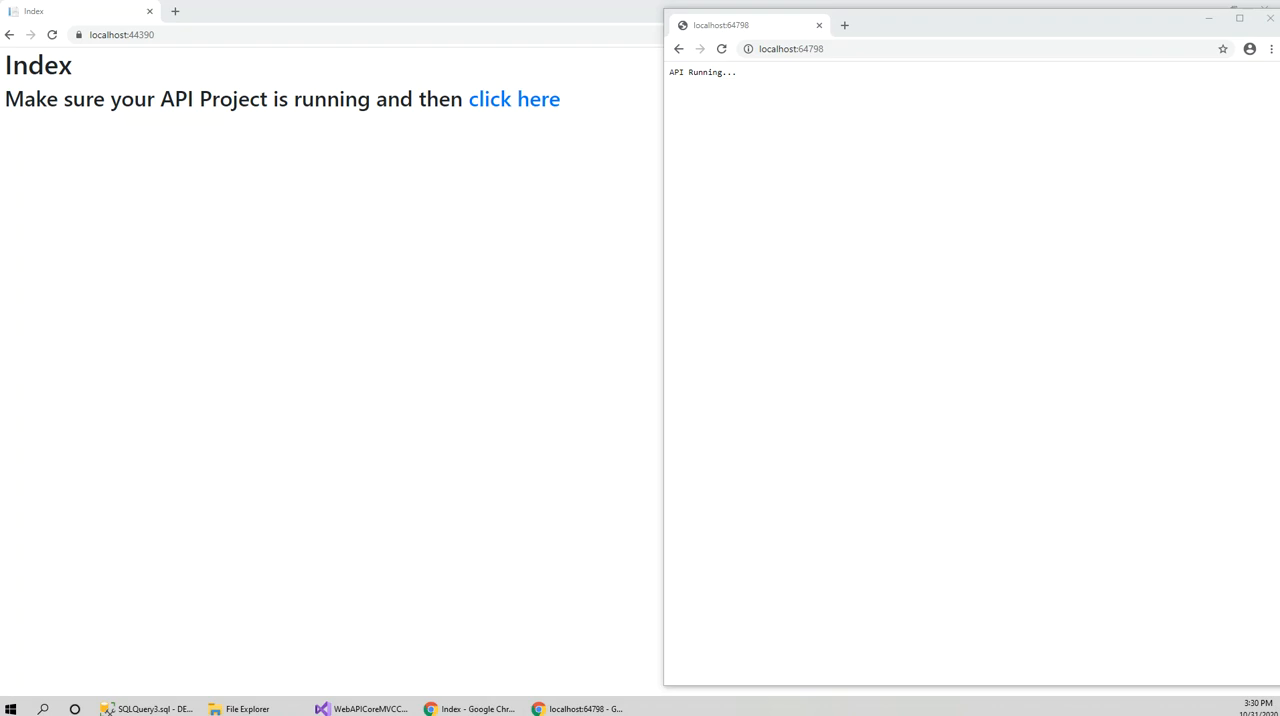
mouse_move(196, 280)
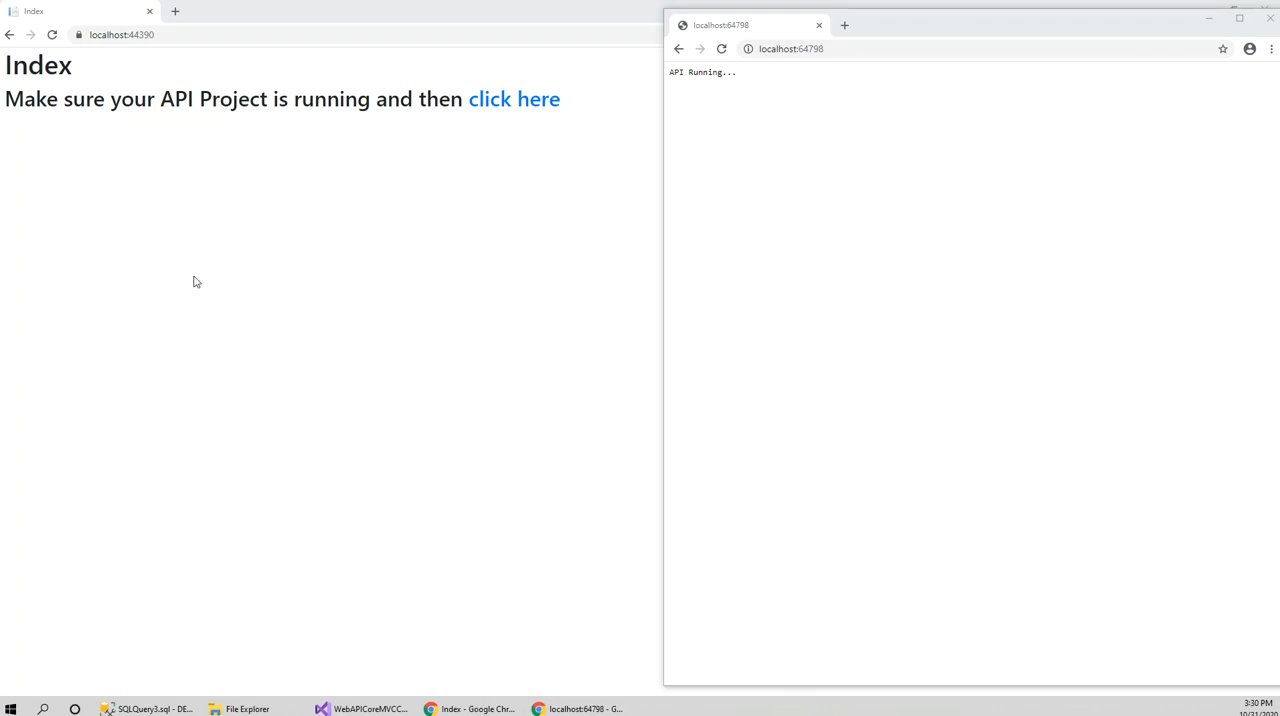
mouse_move(250, 310)
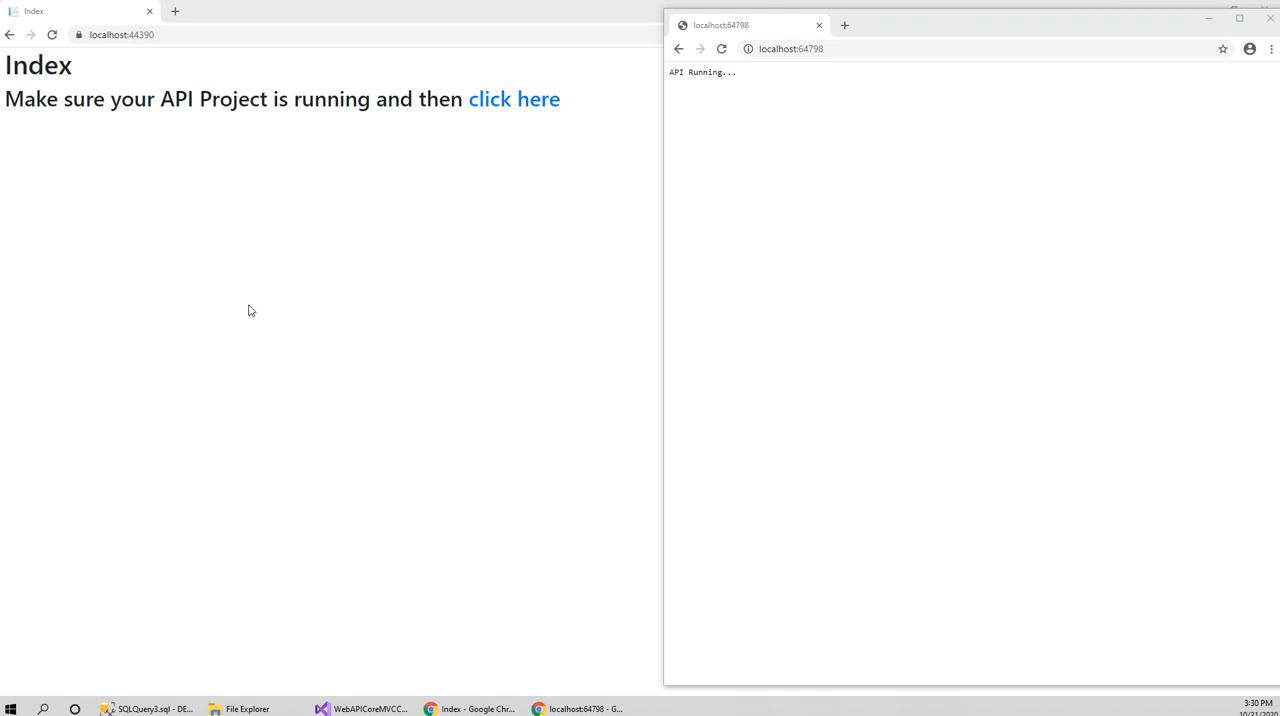
mouse_move(292, 232)
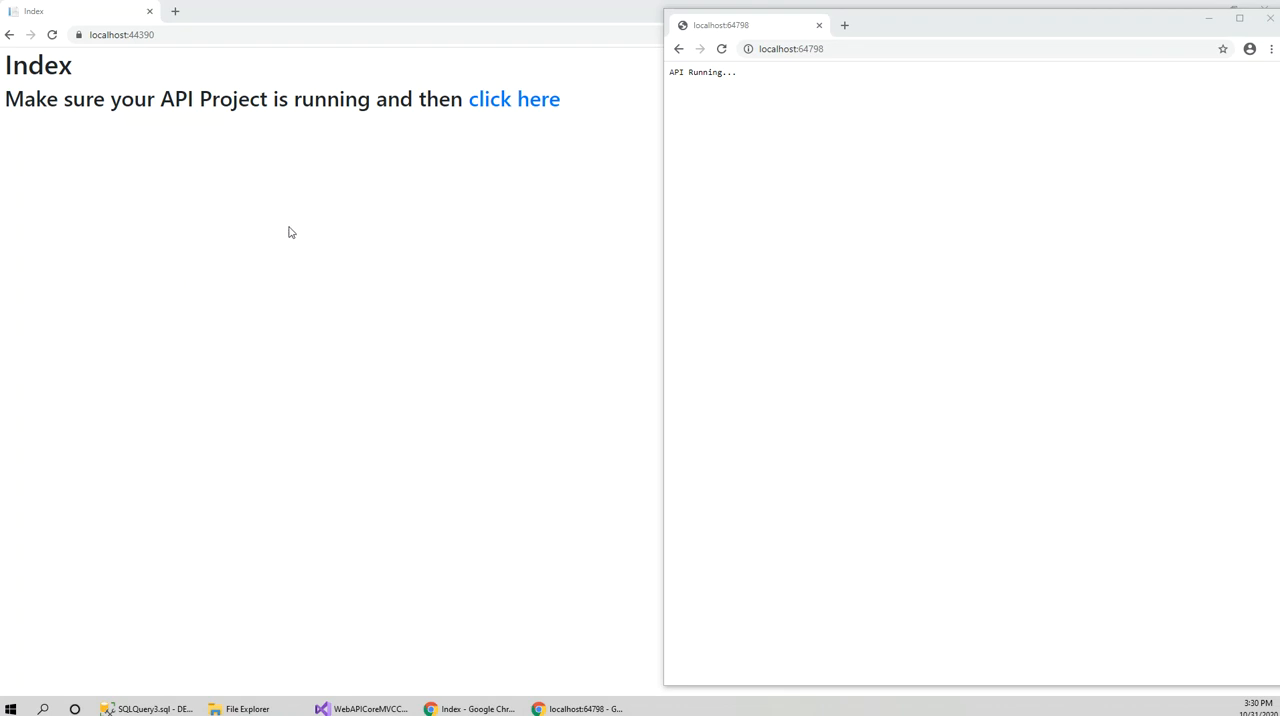
mouse_move(496, 168)
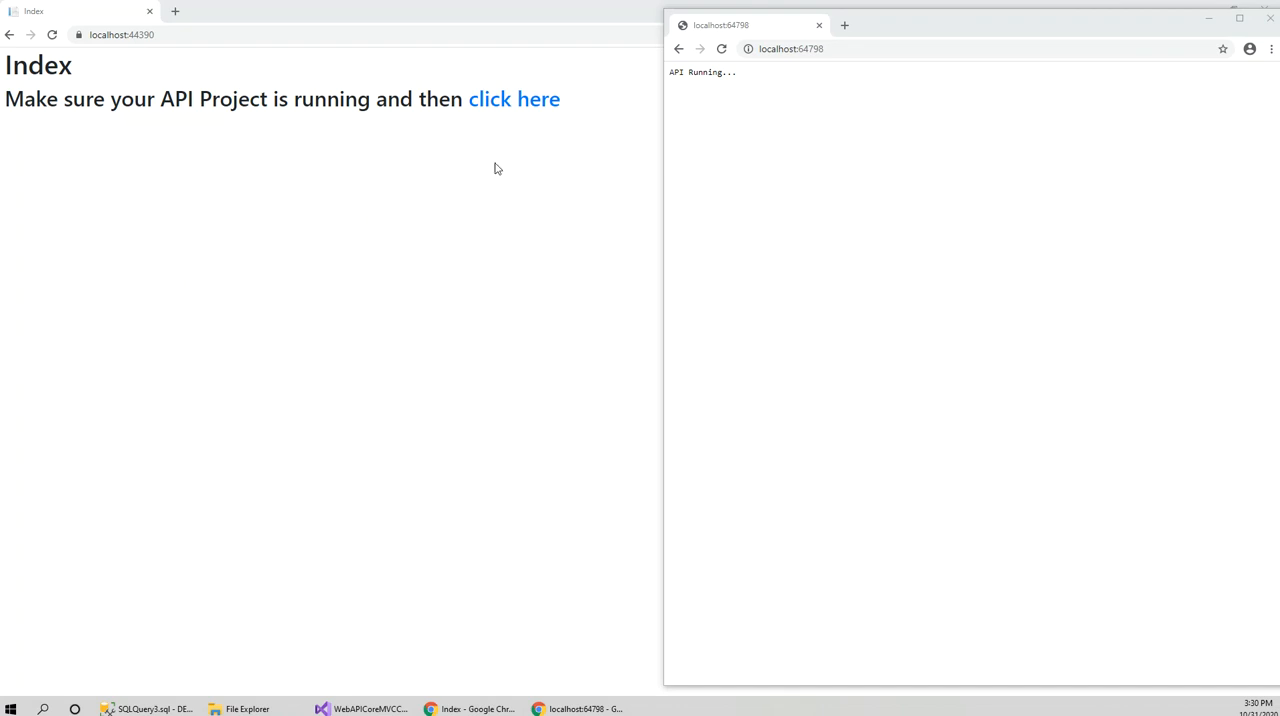
mouse_move(150, 120)
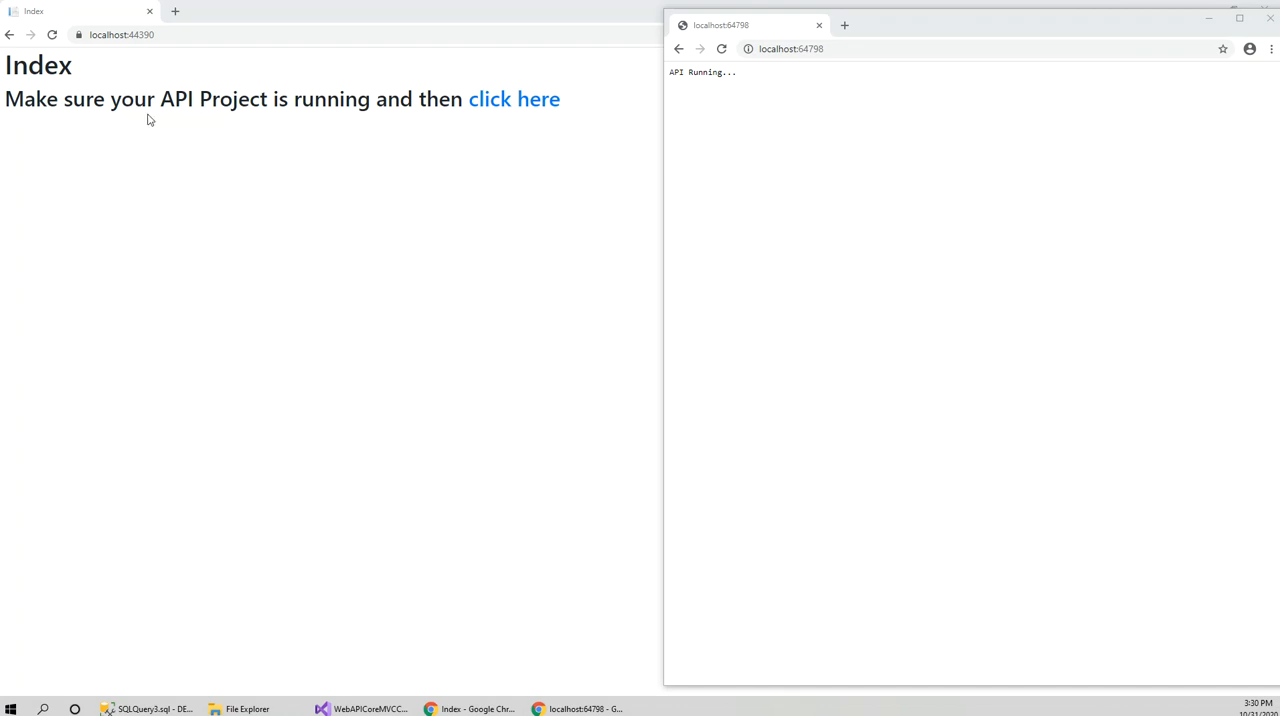
mouse_move(934, 94)
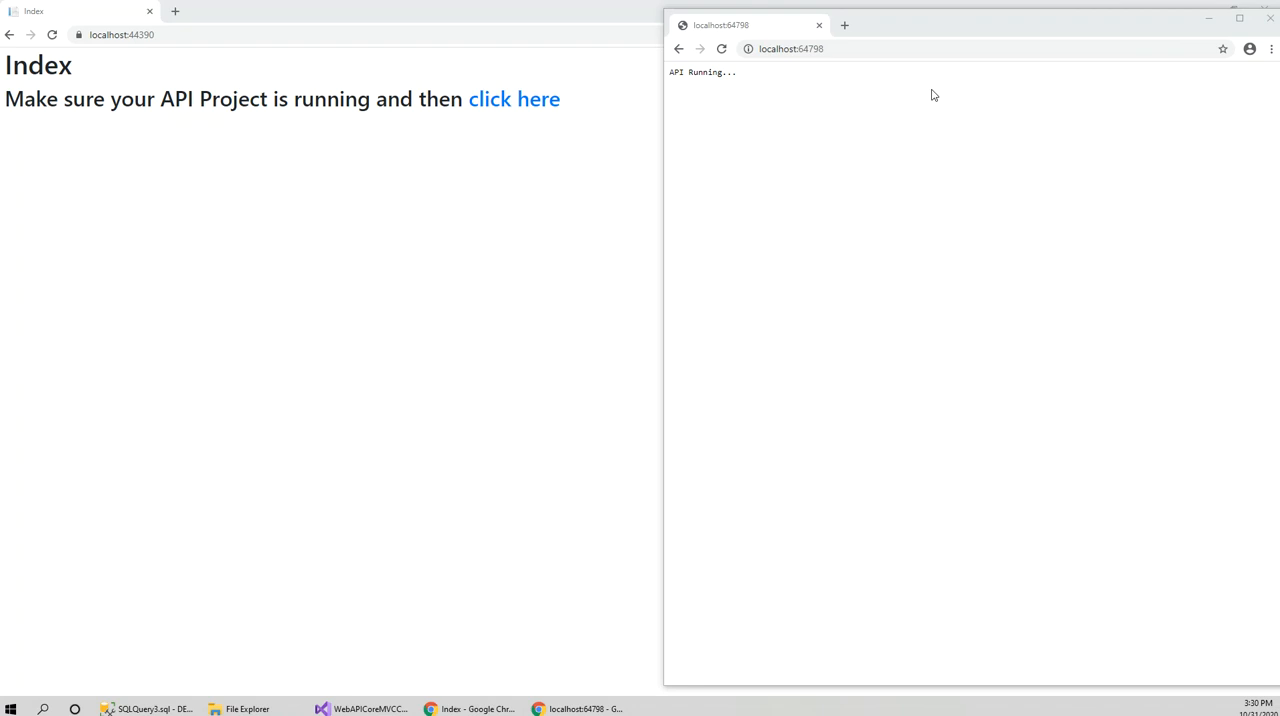
mouse_move(688, 506)
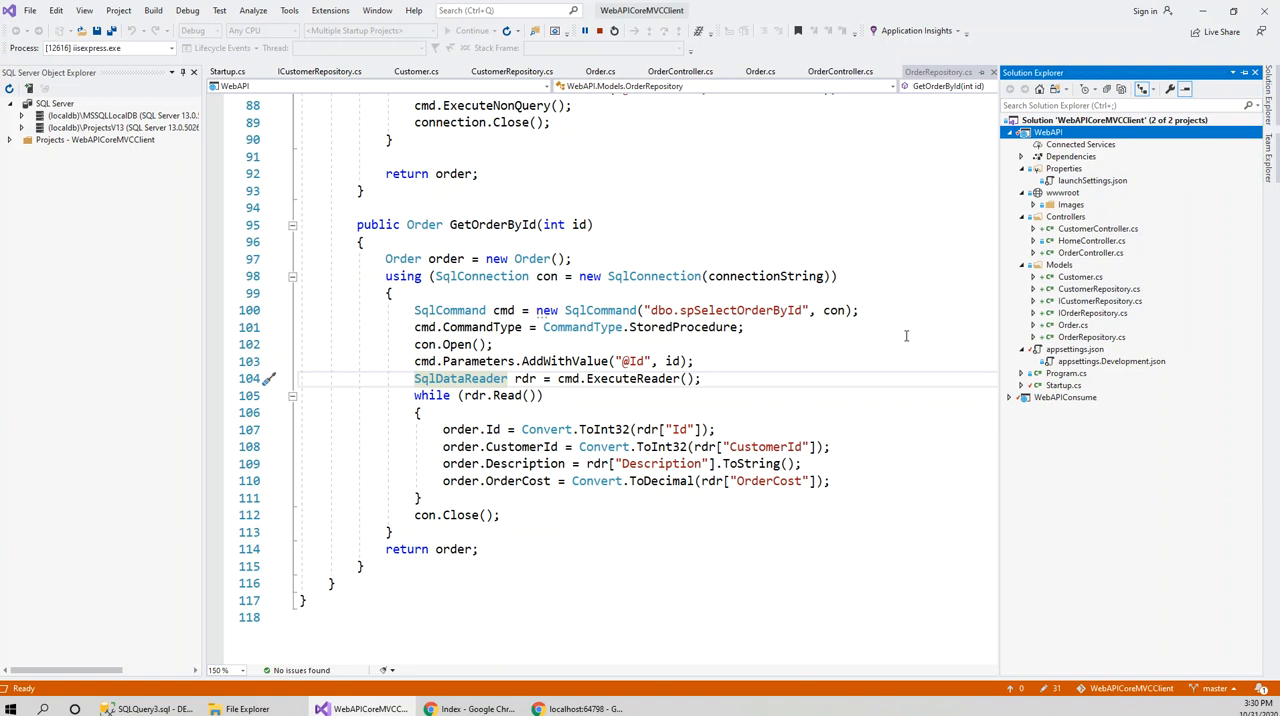
mouse_move(768, 390)
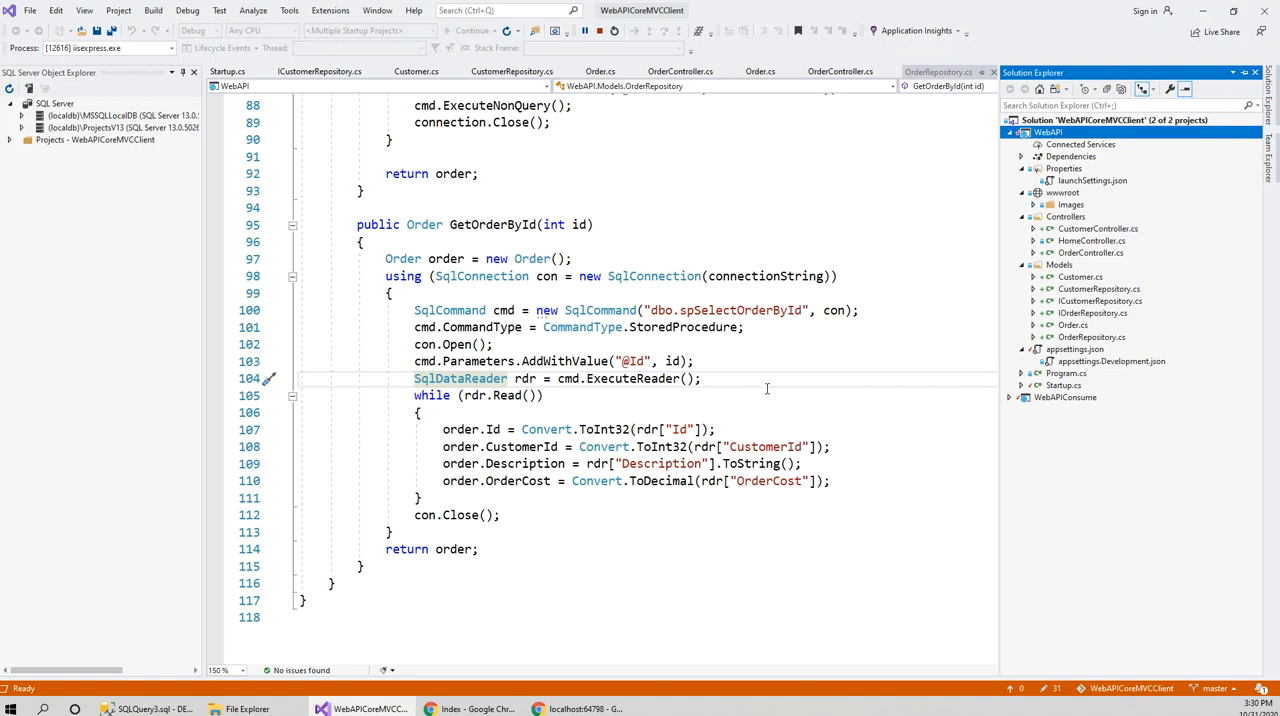
mouse_move(636, 562)
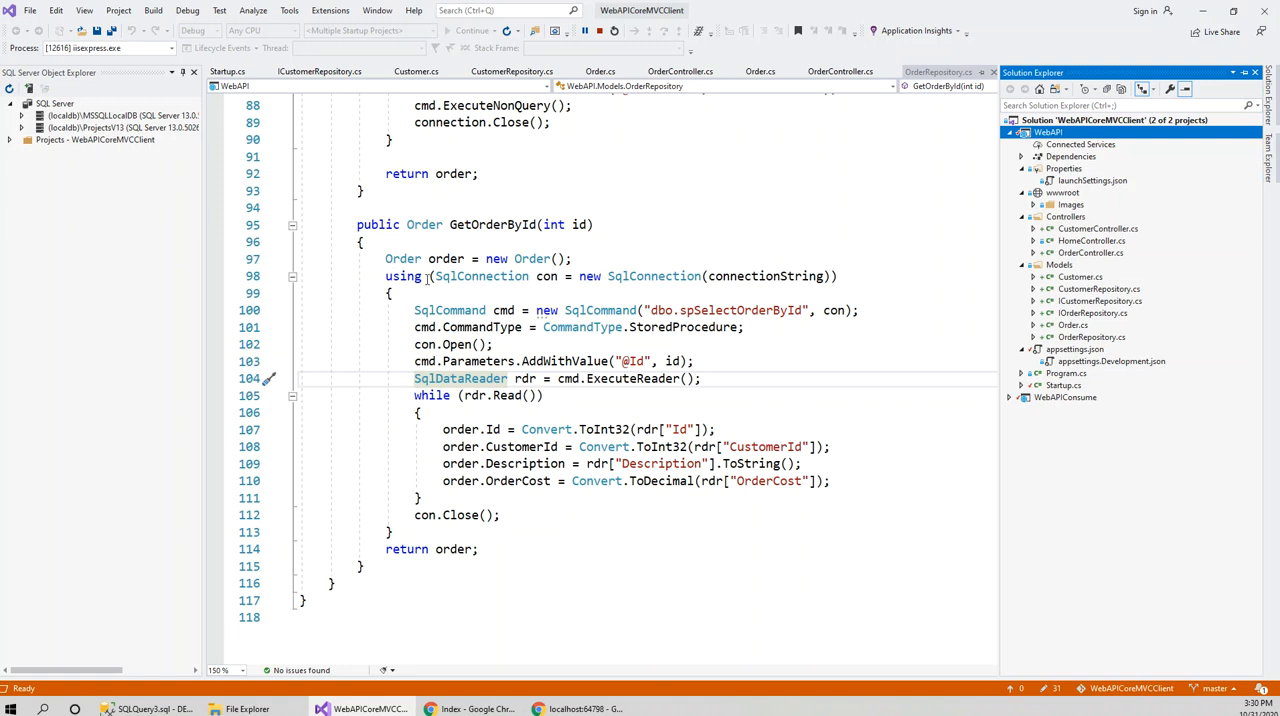
mouse_move(490, 708)
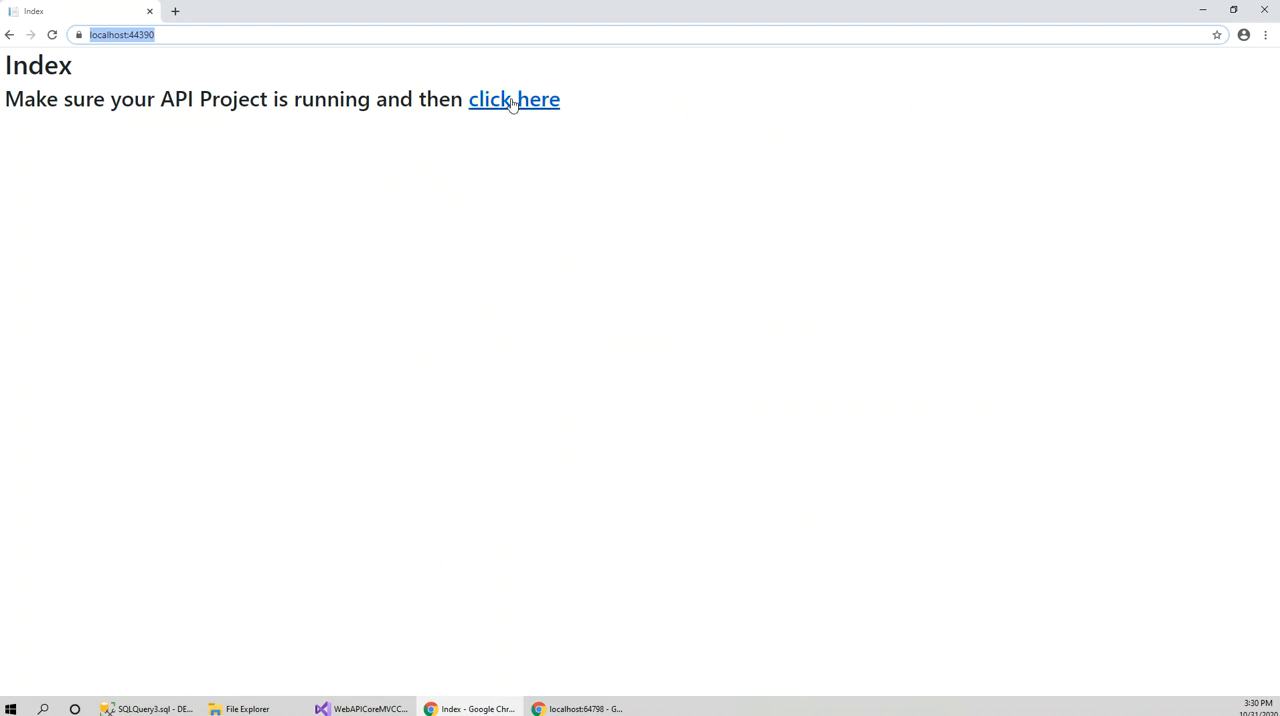
Navigate from the Index page through the Customers list to the Orders page
left_click(514, 100)
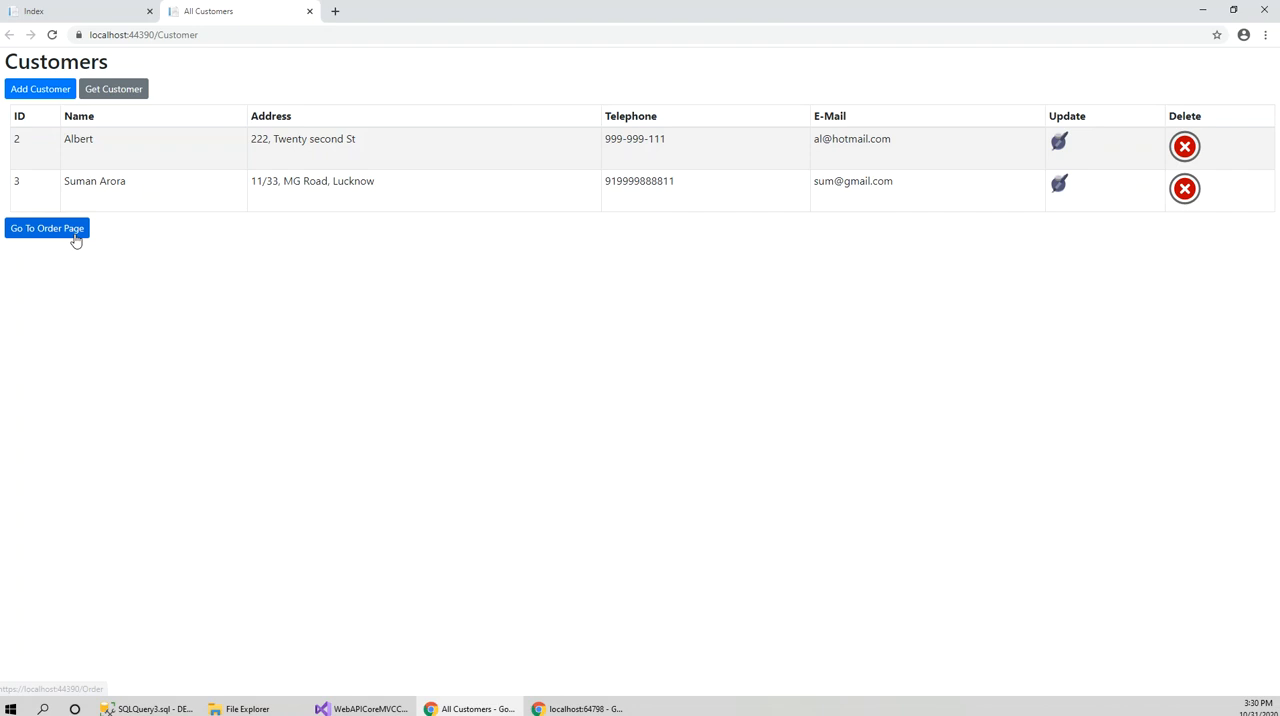
mouse_move(676, 152)
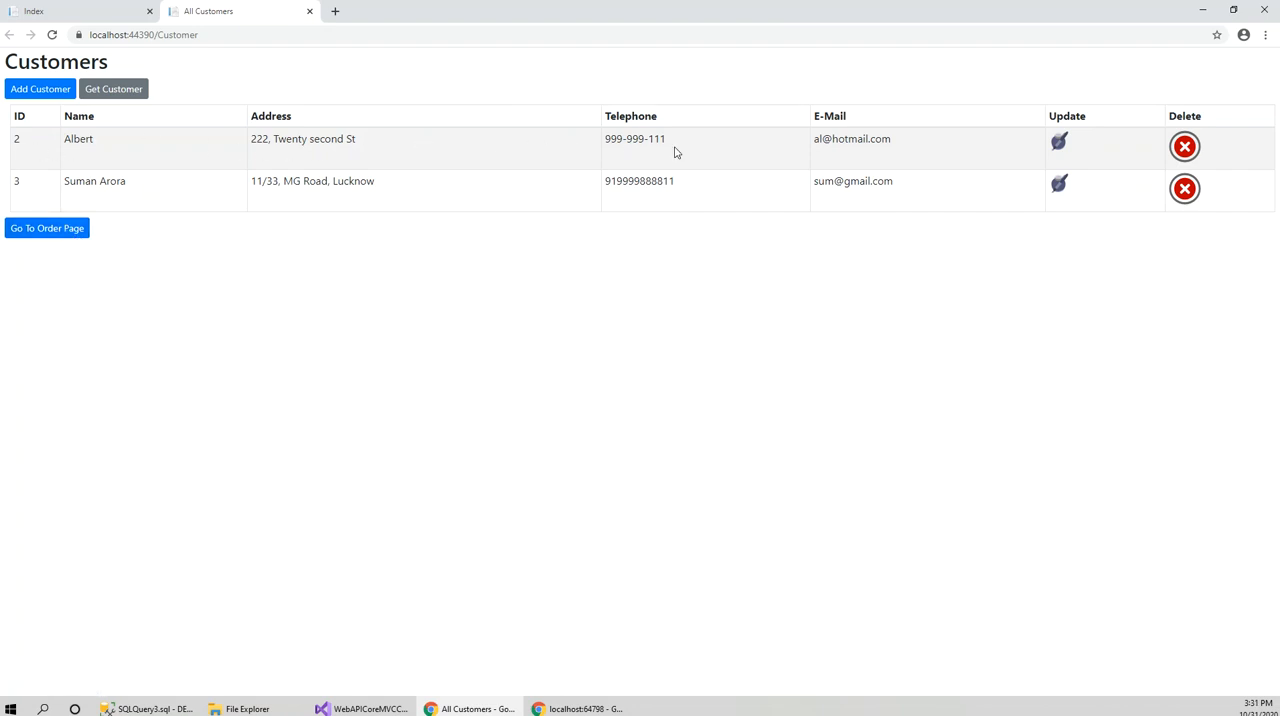
mouse_move(1184, 148)
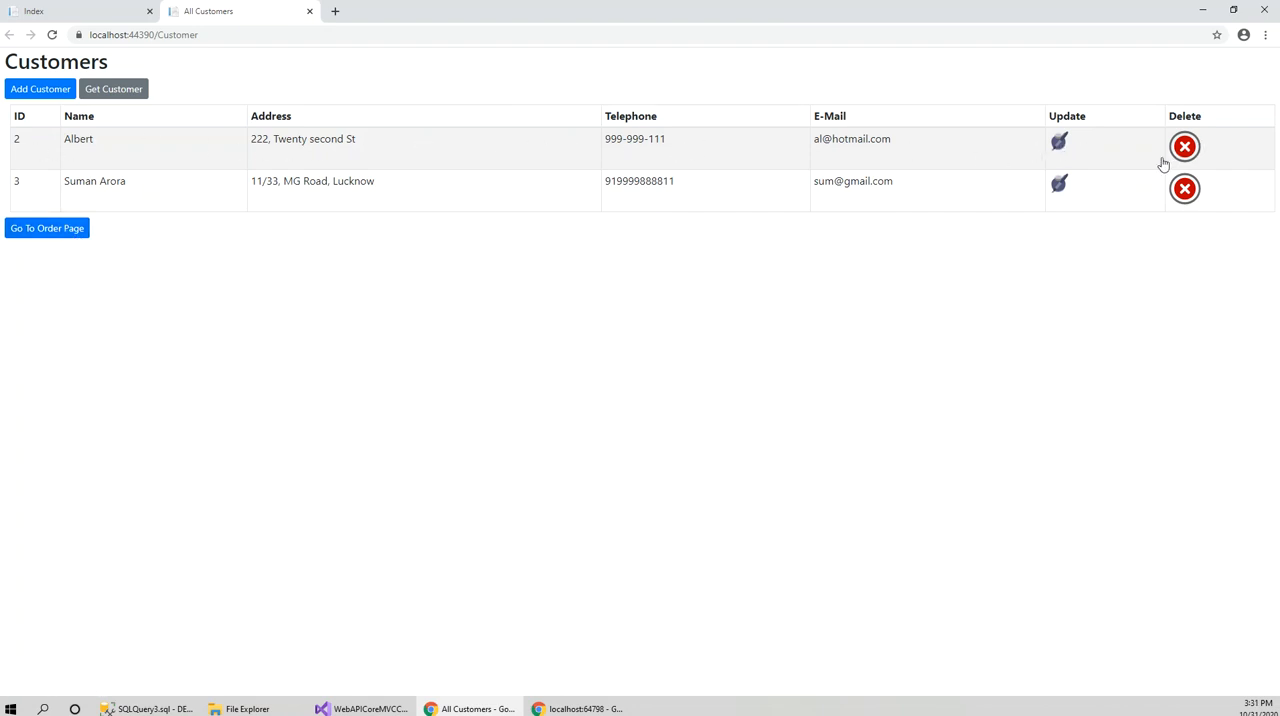
mouse_move(82, 276)
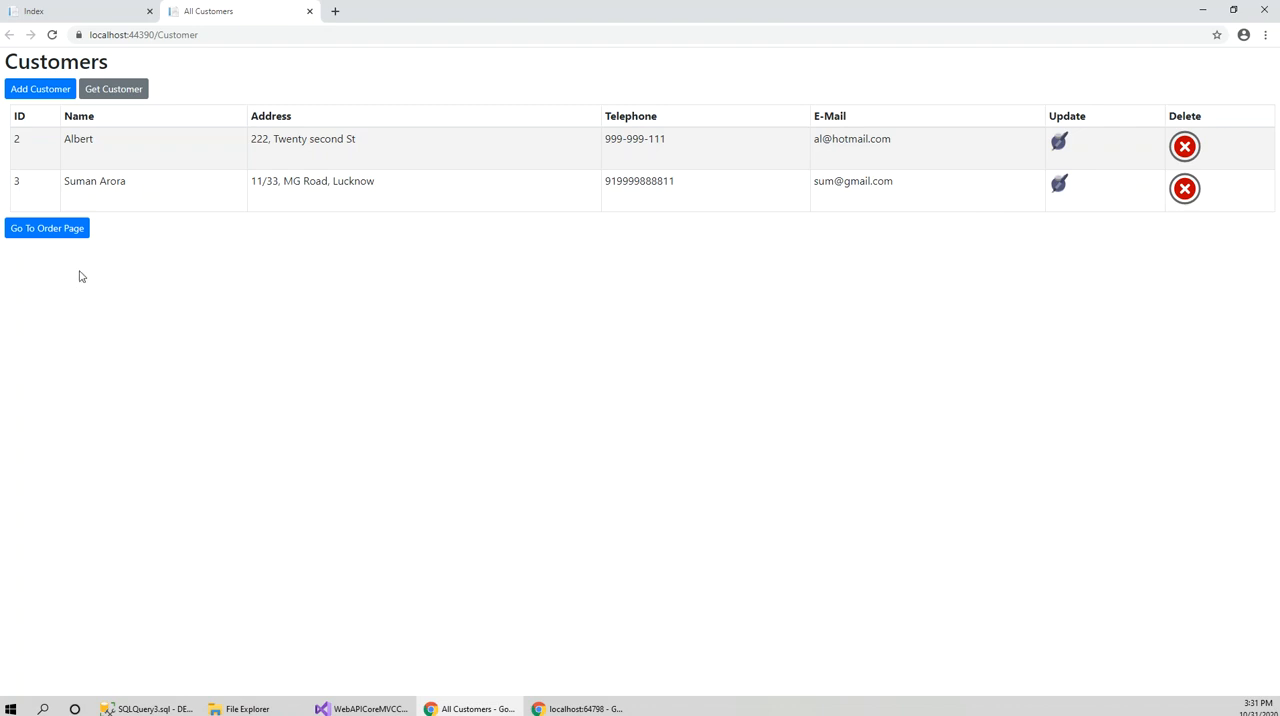
left_click(48, 228)
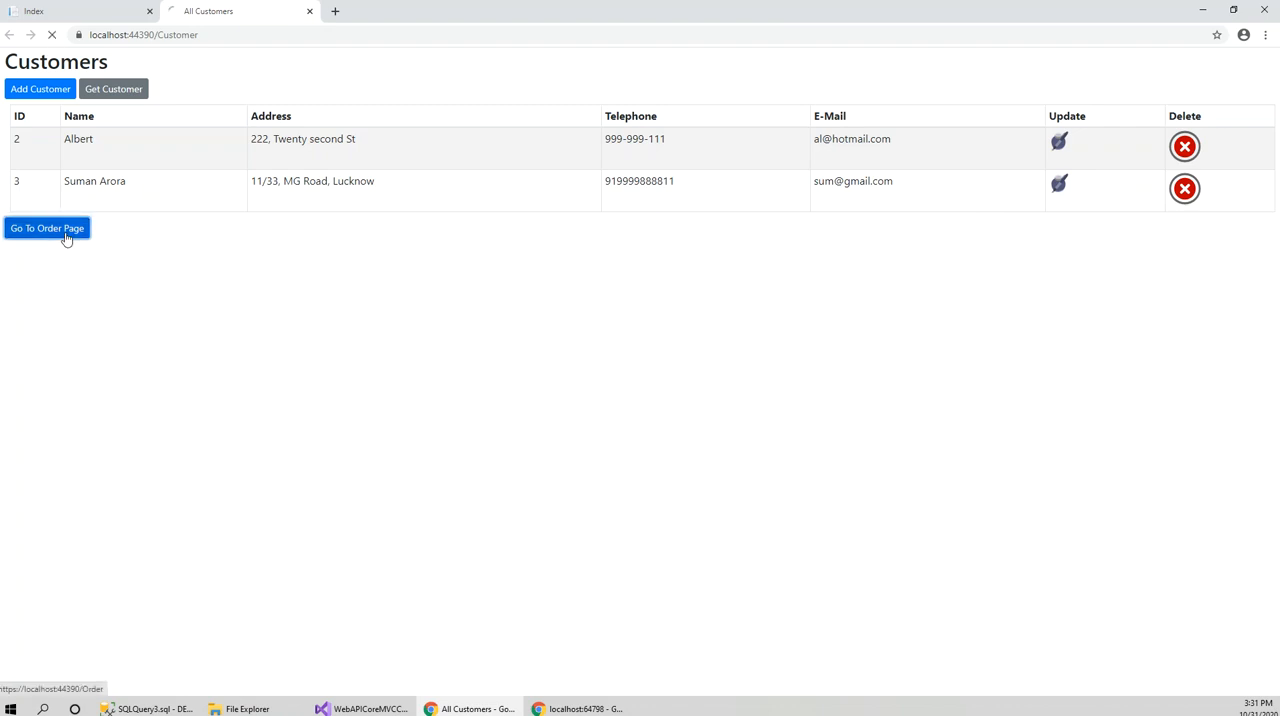
left_click(48, 228)
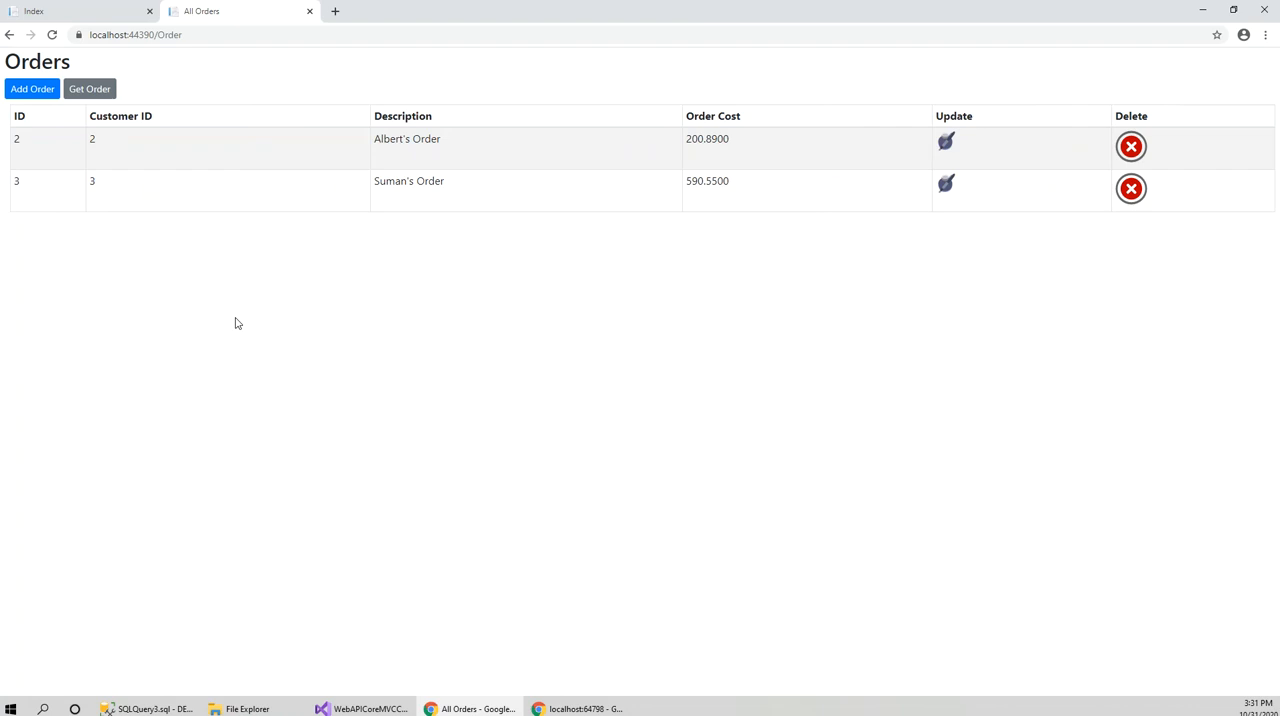
mouse_move(88, 88)
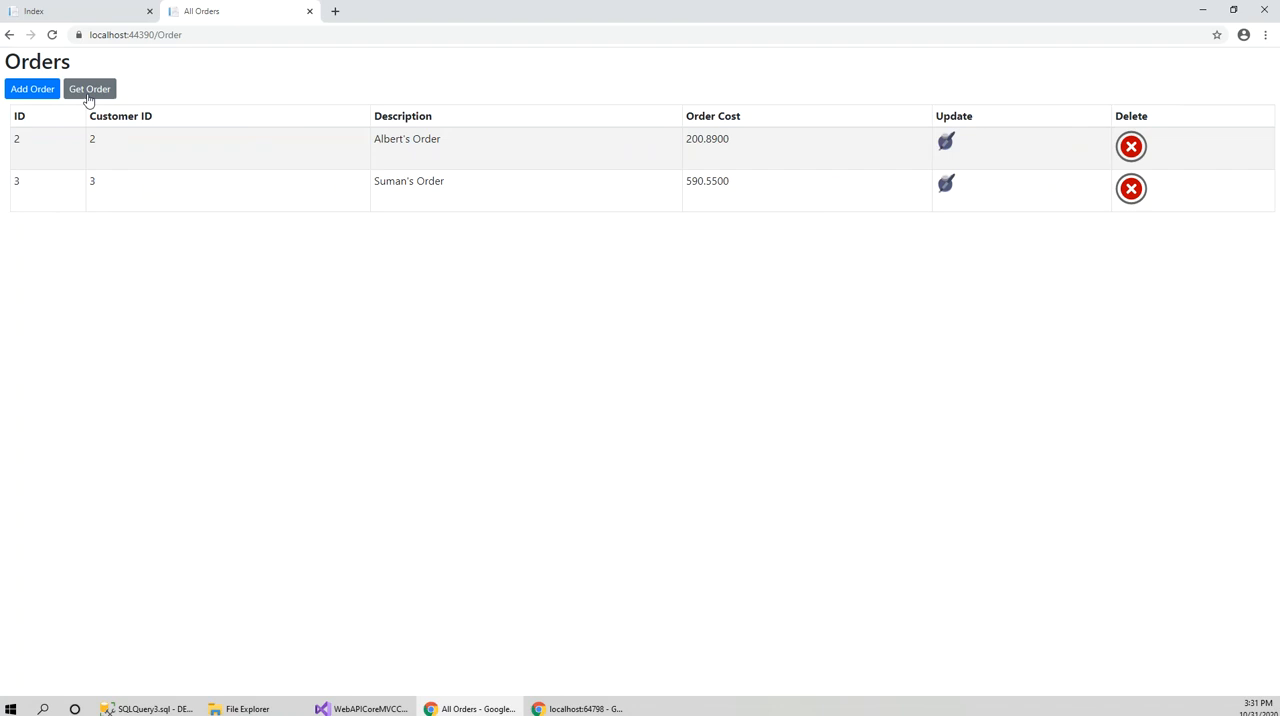
mouse_move(88, 88)
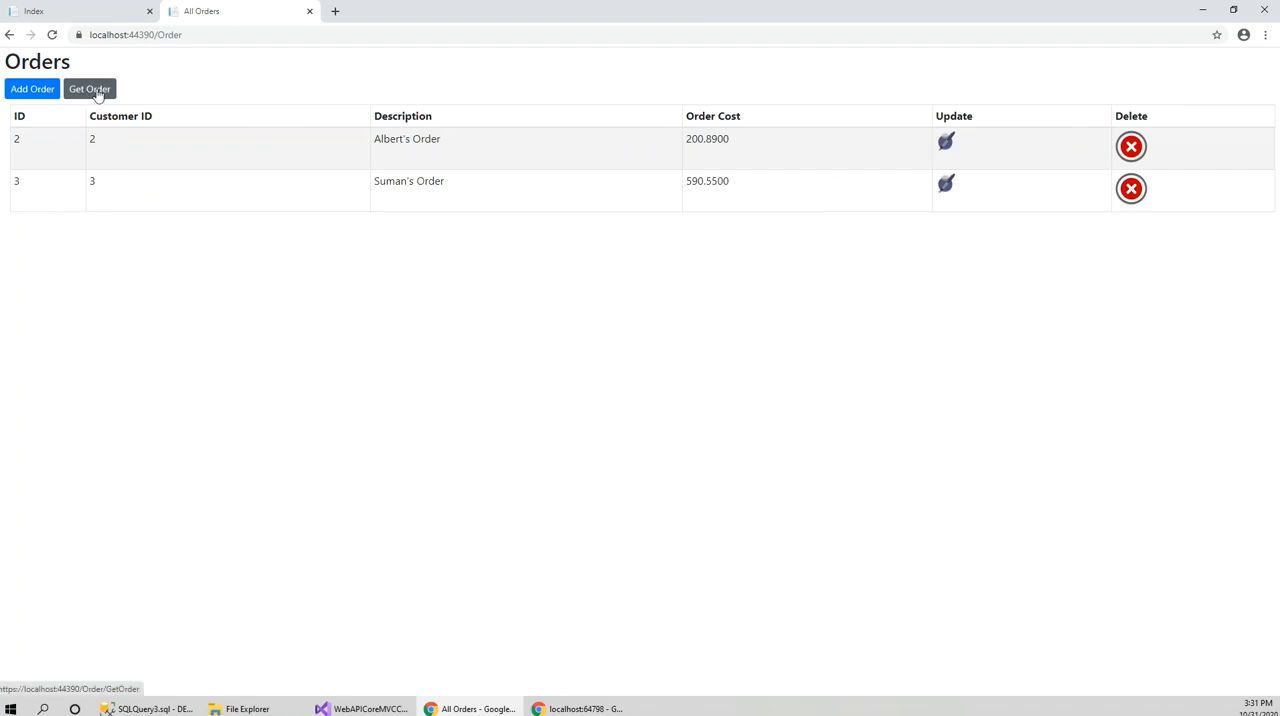
Look up order 2 on the Get Order by Id page, hitting the missing spSelectOrderById exception
left_click(88, 88)
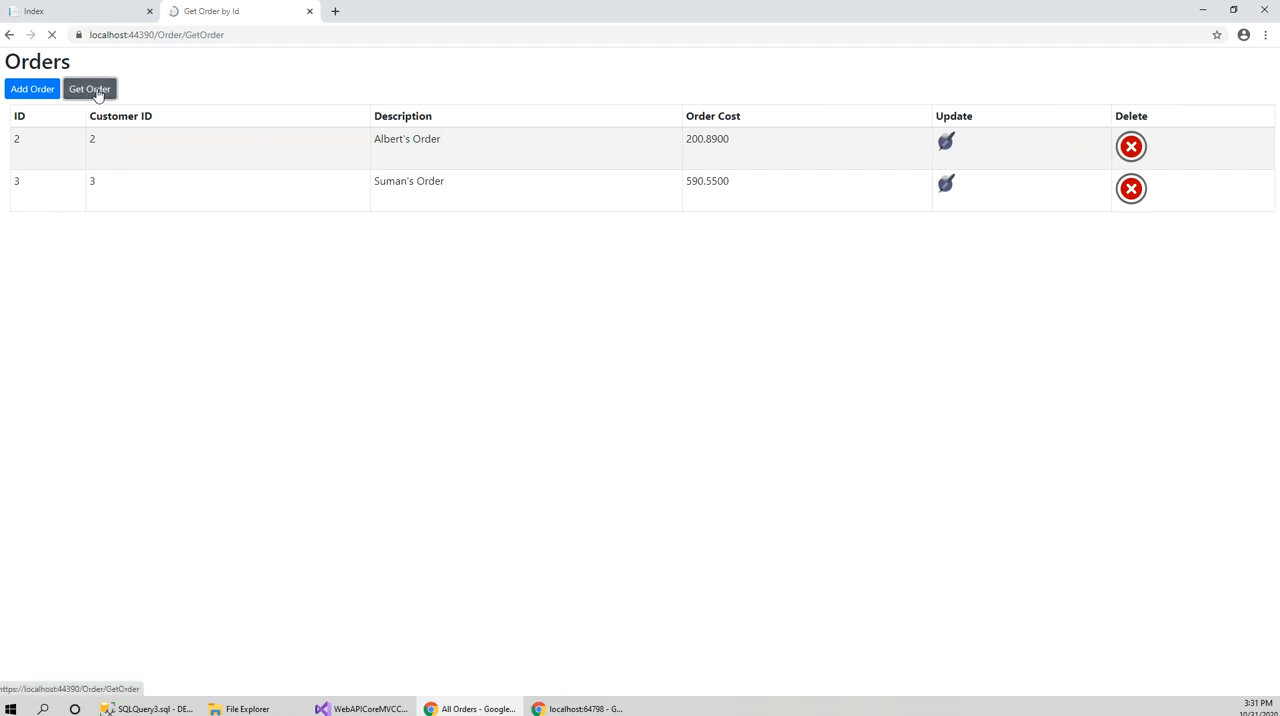
left_click(88, 88)
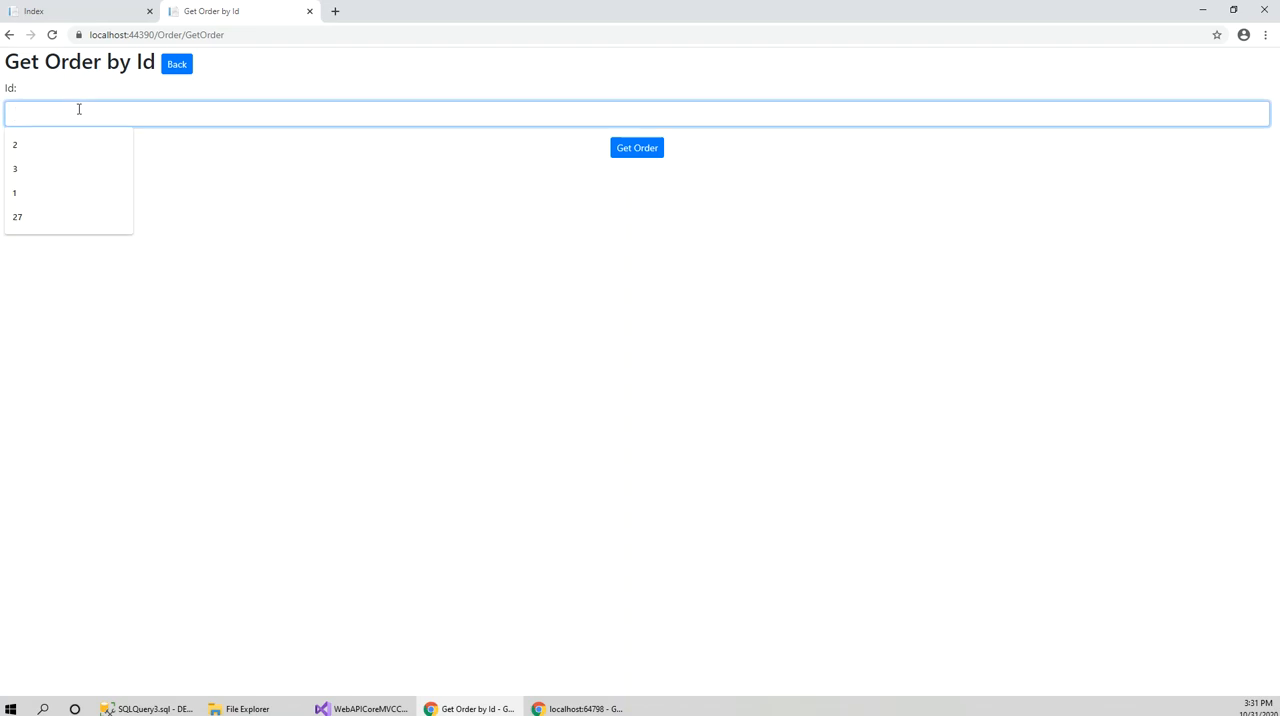
left_click(14, 144)
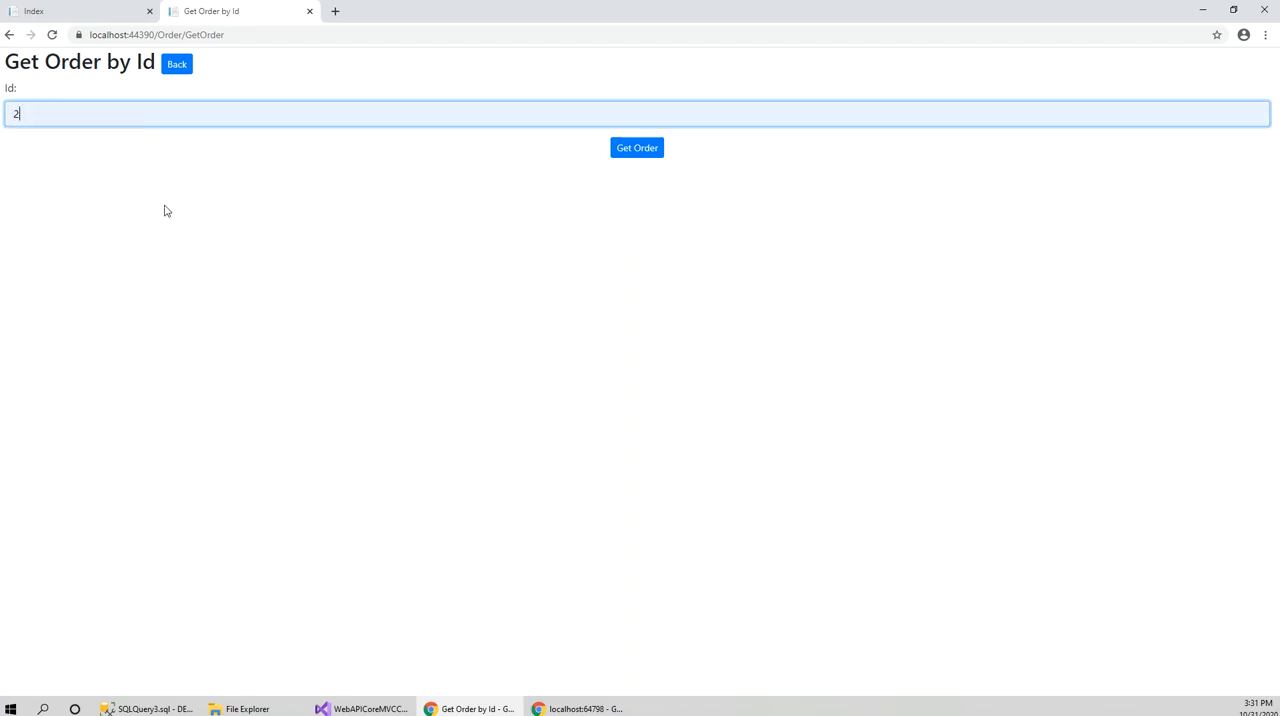
mouse_move(200, 228)
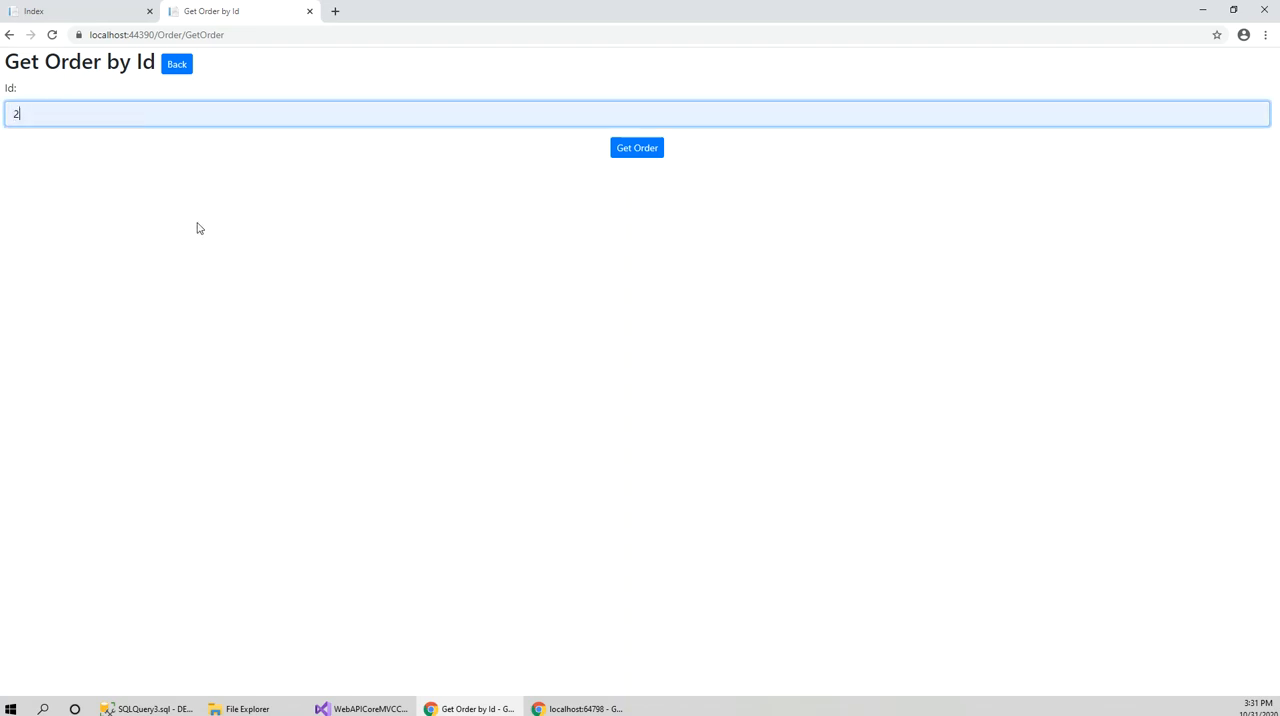
mouse_move(636, 148)
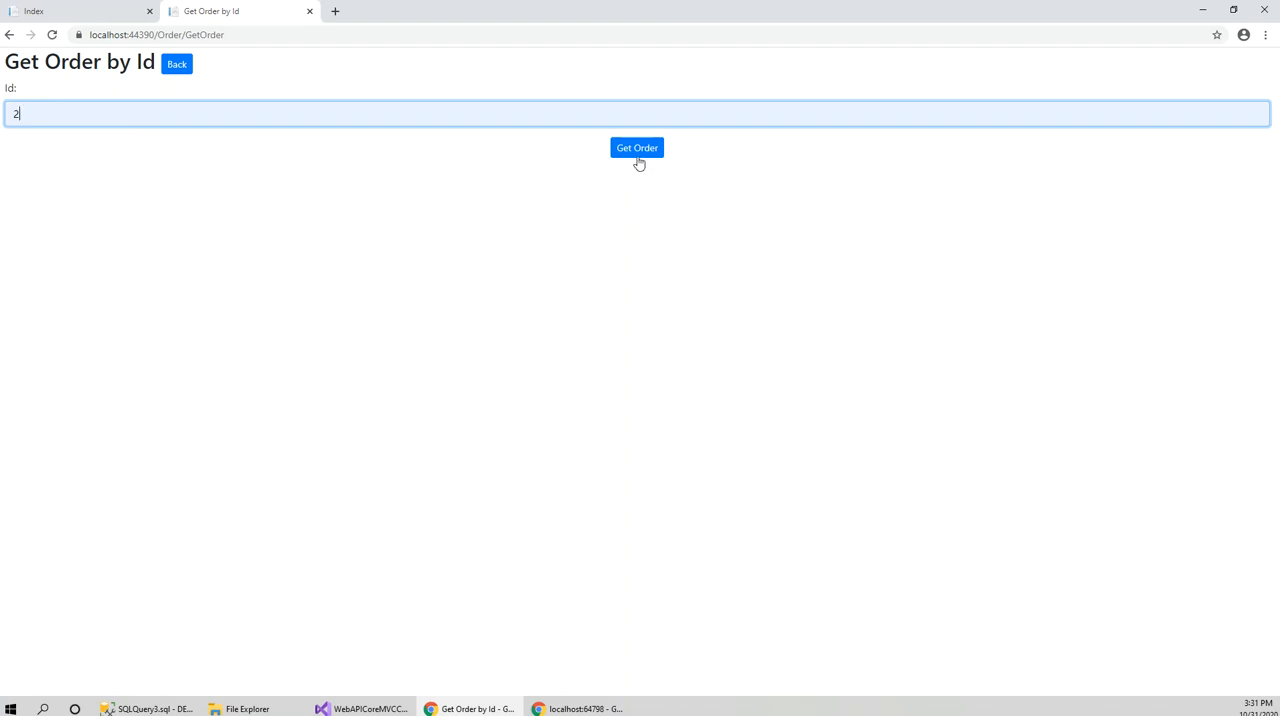
left_click(636, 148)
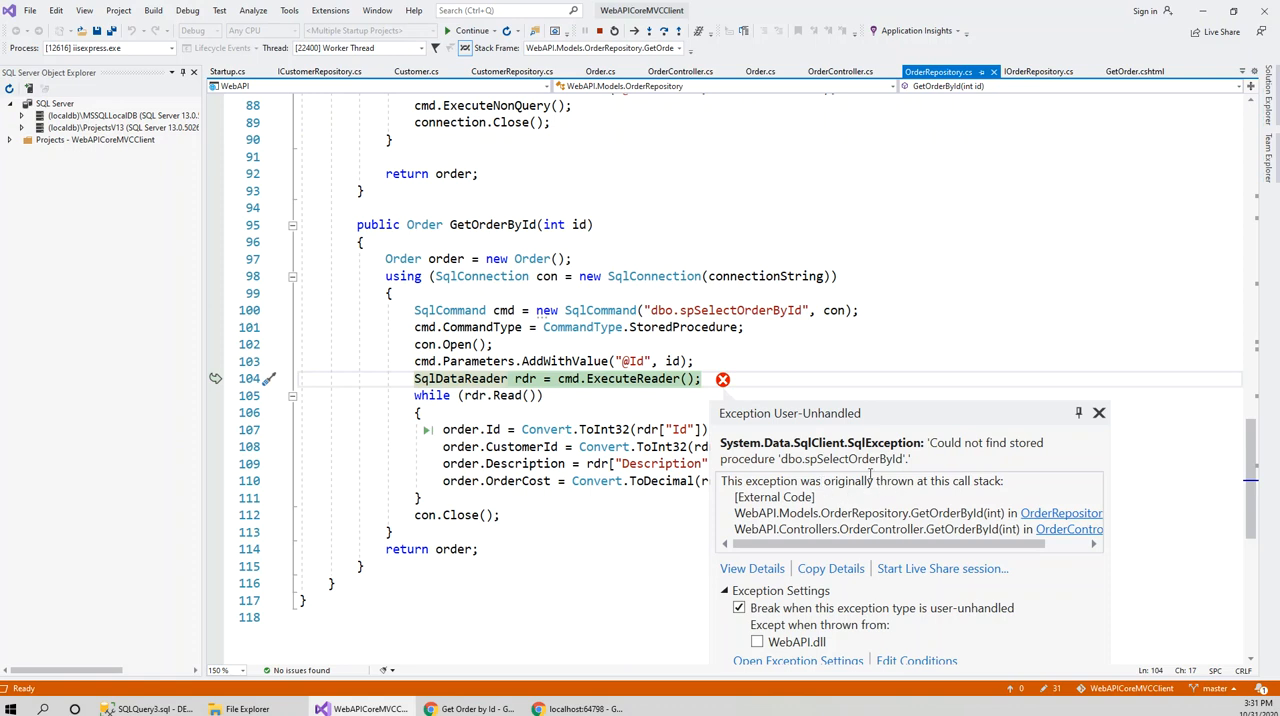
mouse_move(988, 464)
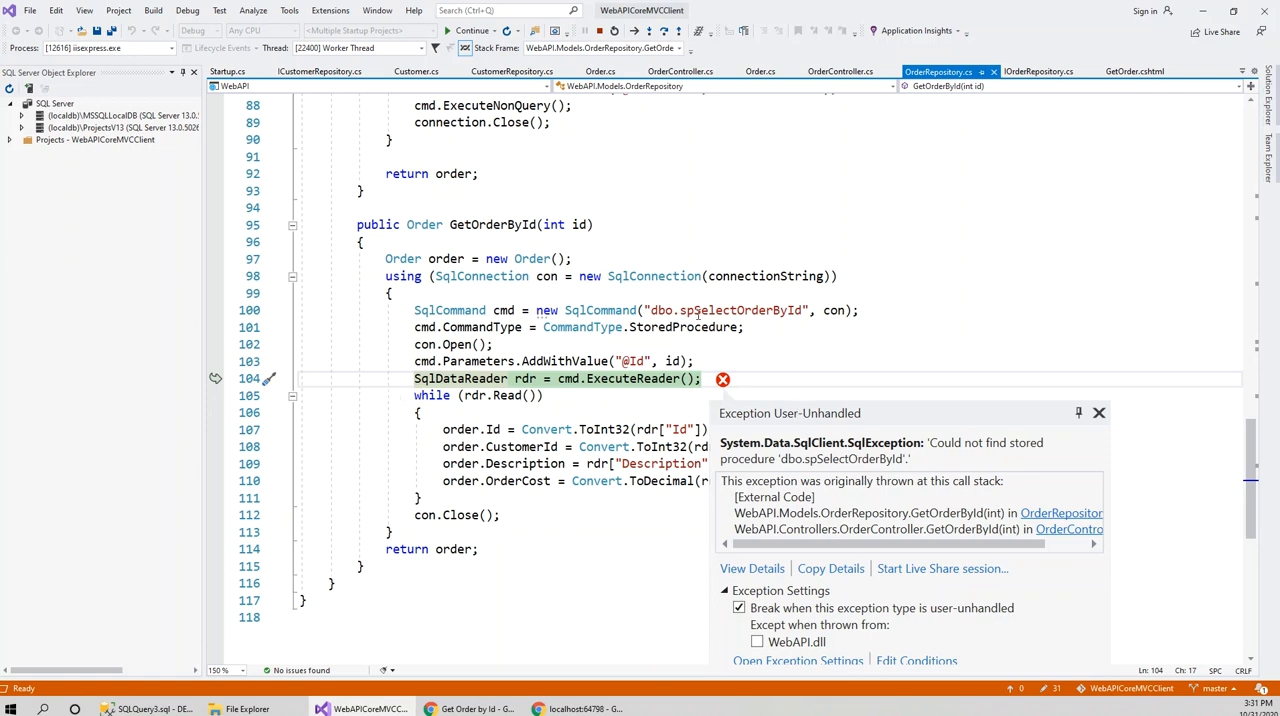
mouse_move(740, 310)
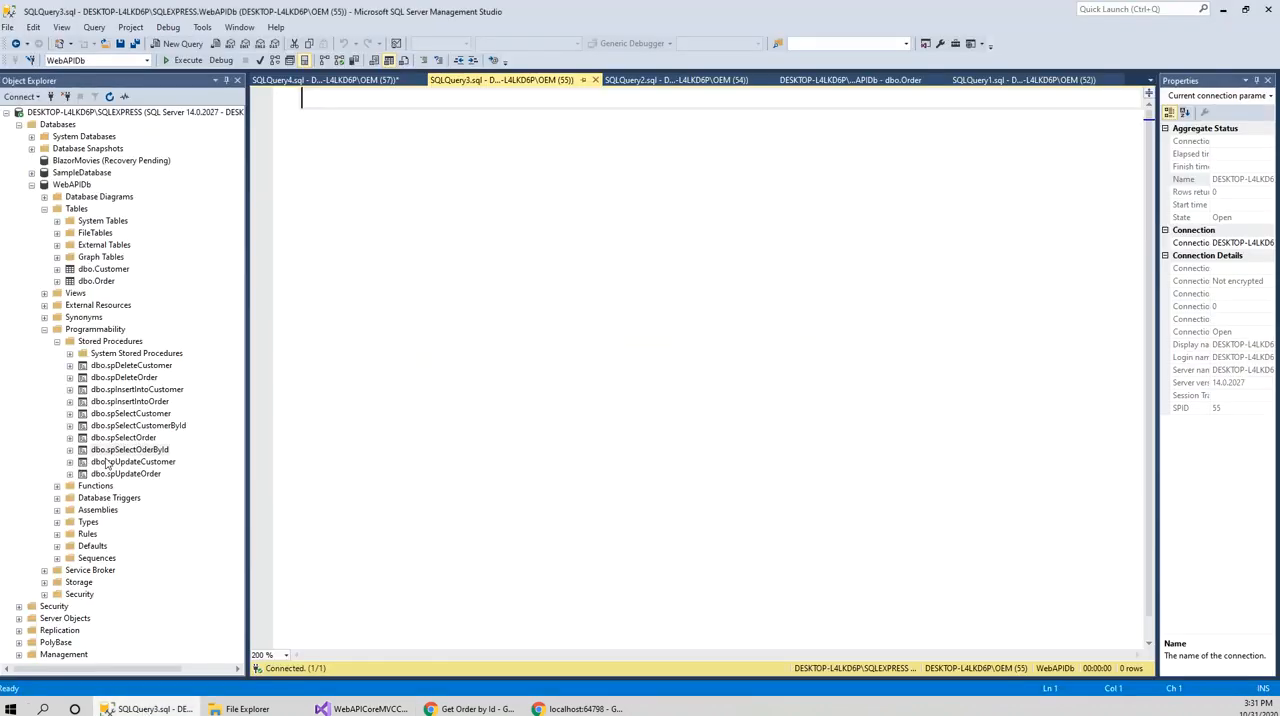
mouse_move(152, 460)
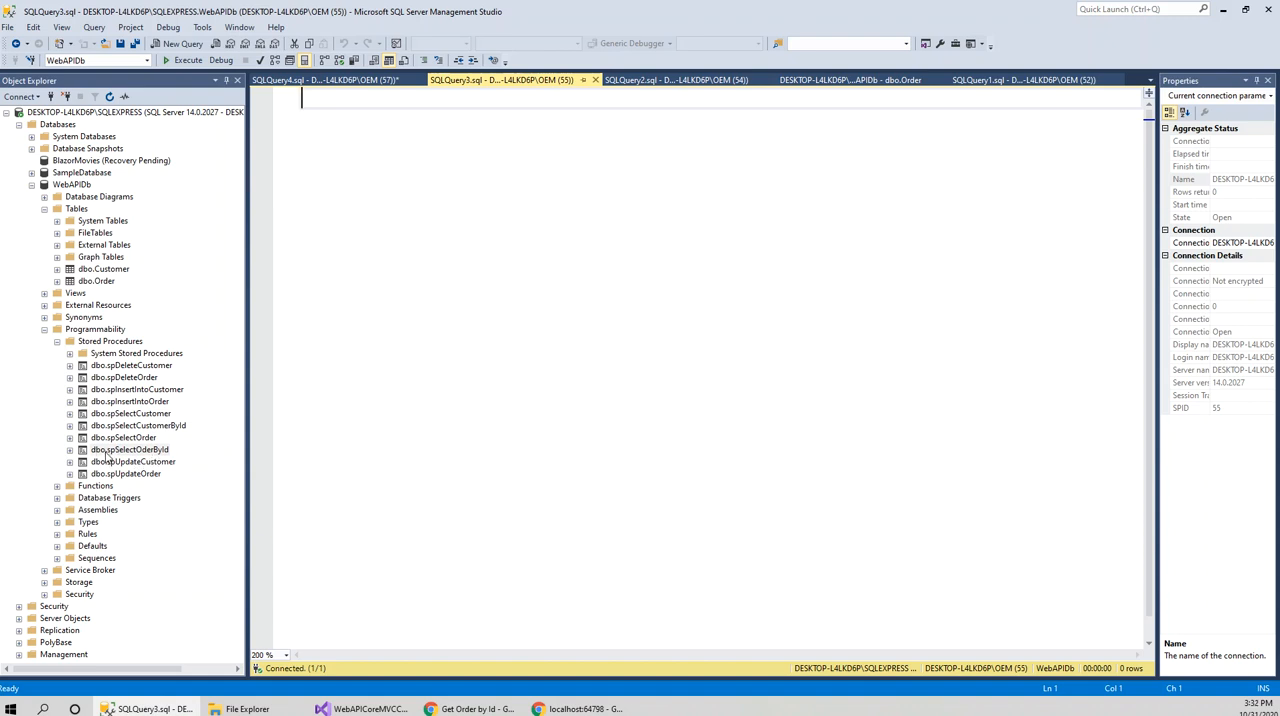
mouse_move(214, 520)
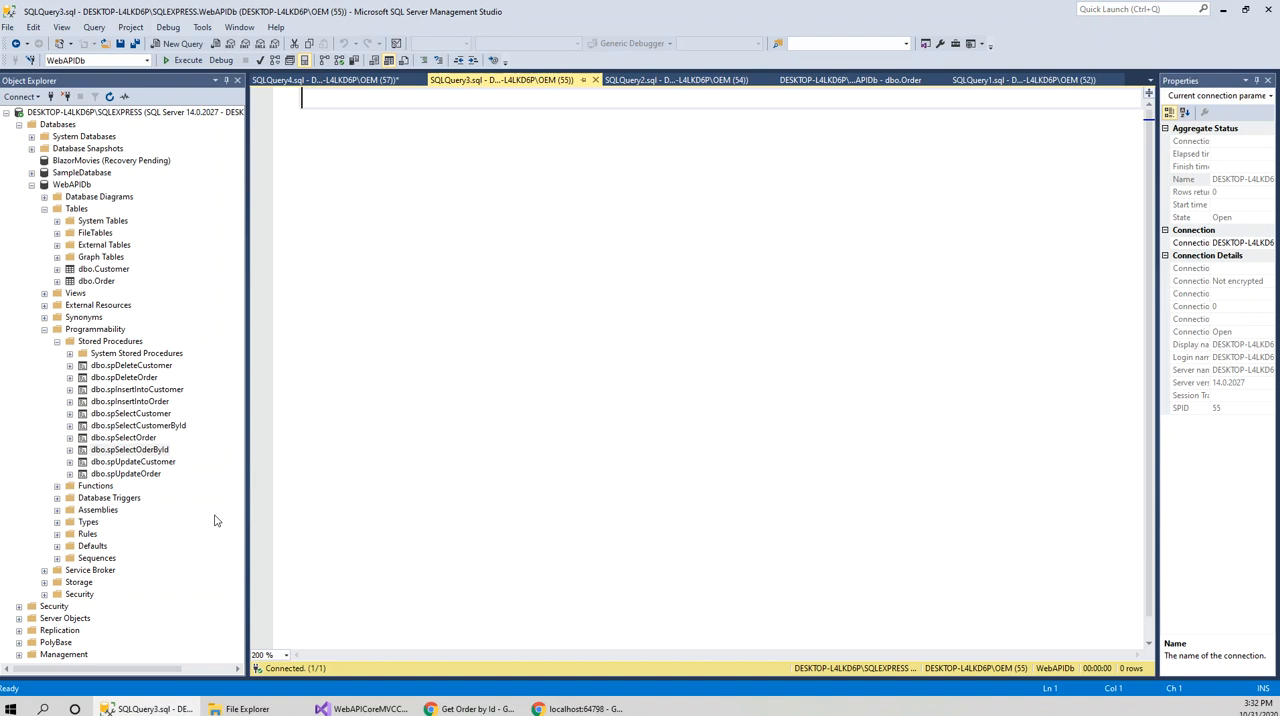
mouse_move(220, 556)
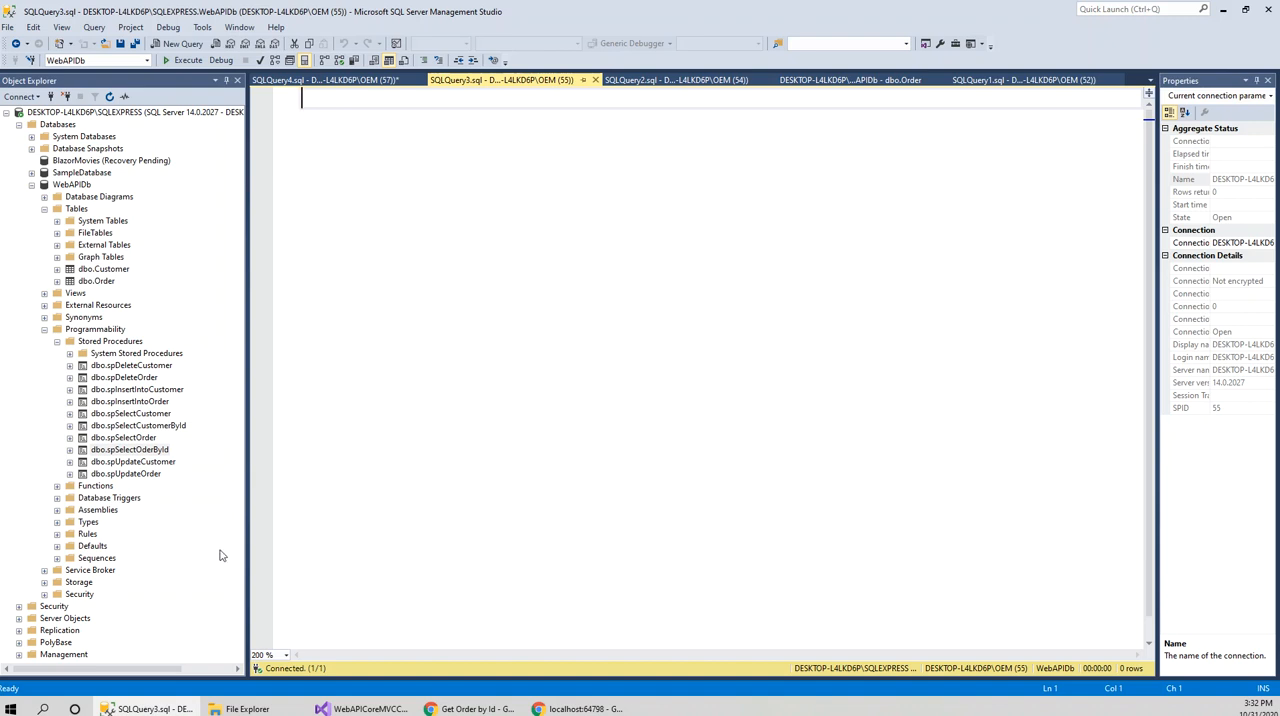
mouse_move(200, 544)
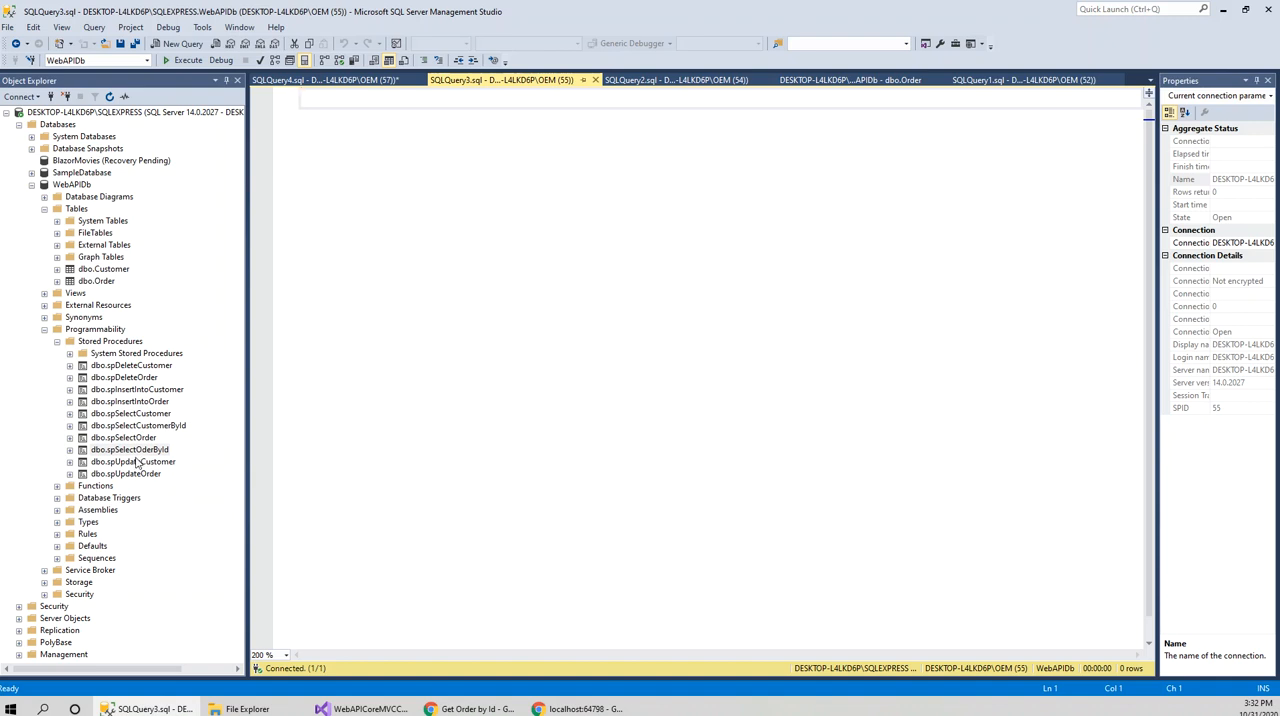
mouse_move(132, 472)
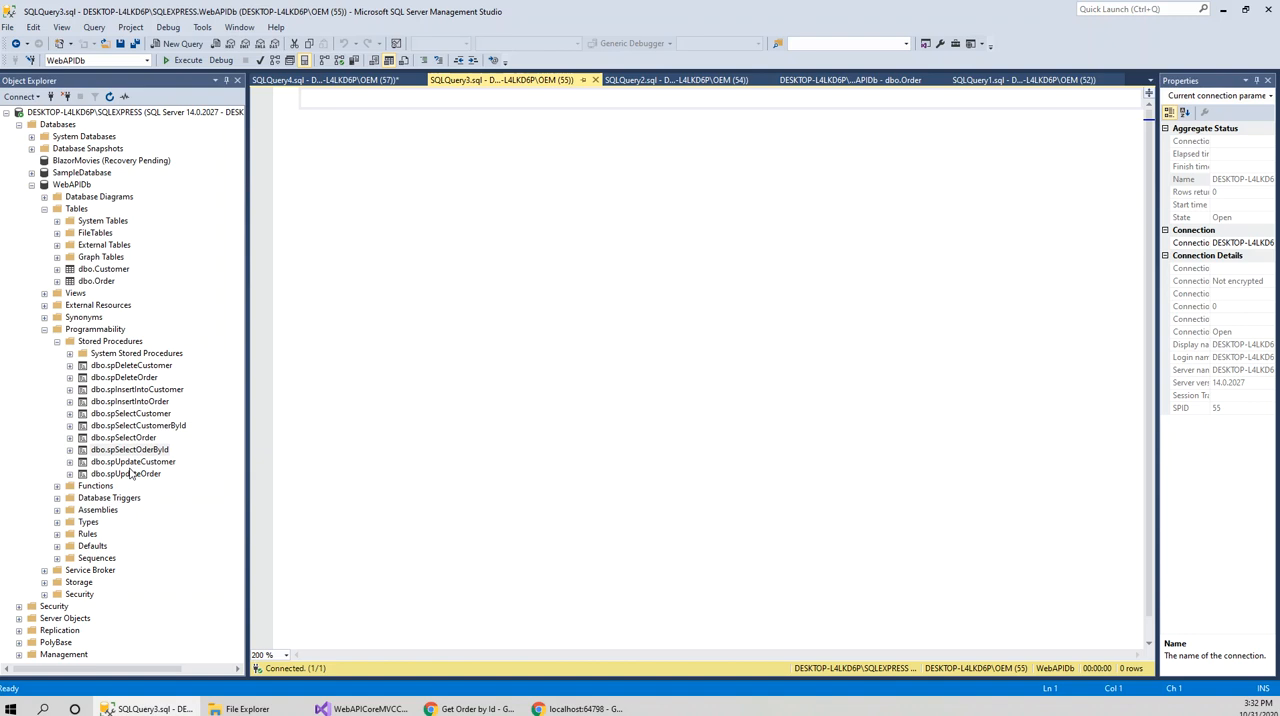
mouse_move(120, 460)
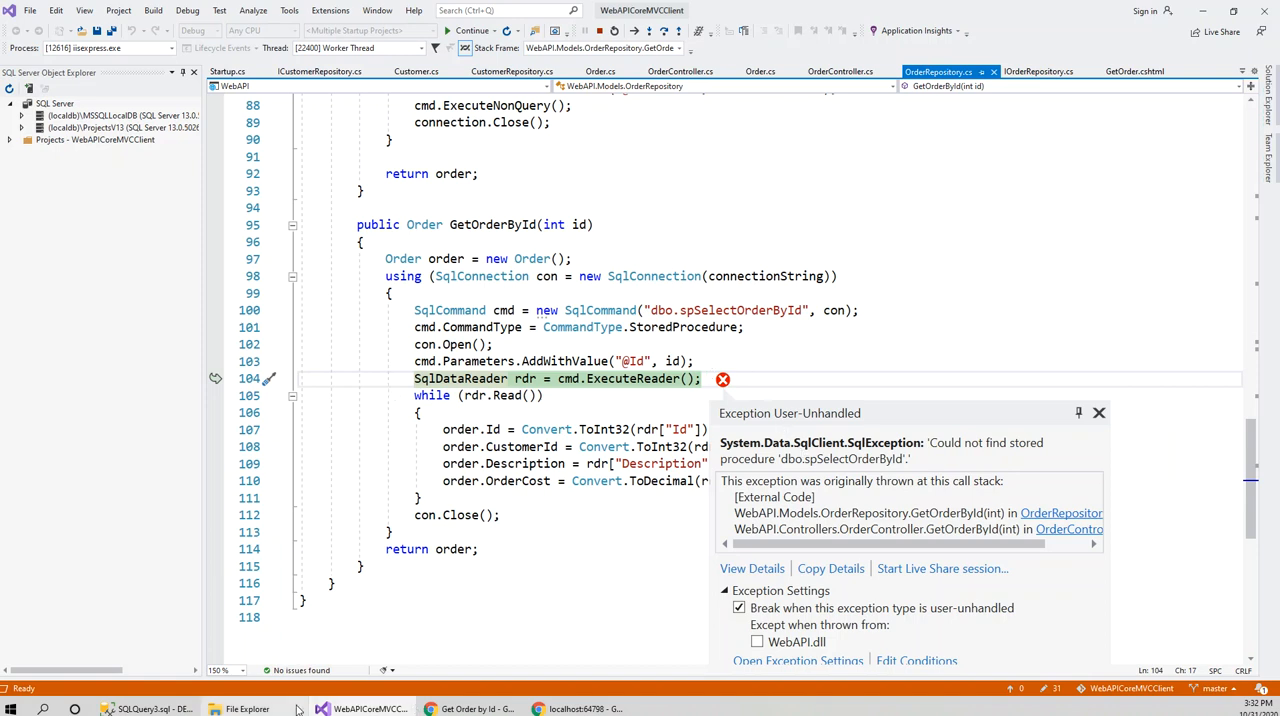
mouse_move(598, 30)
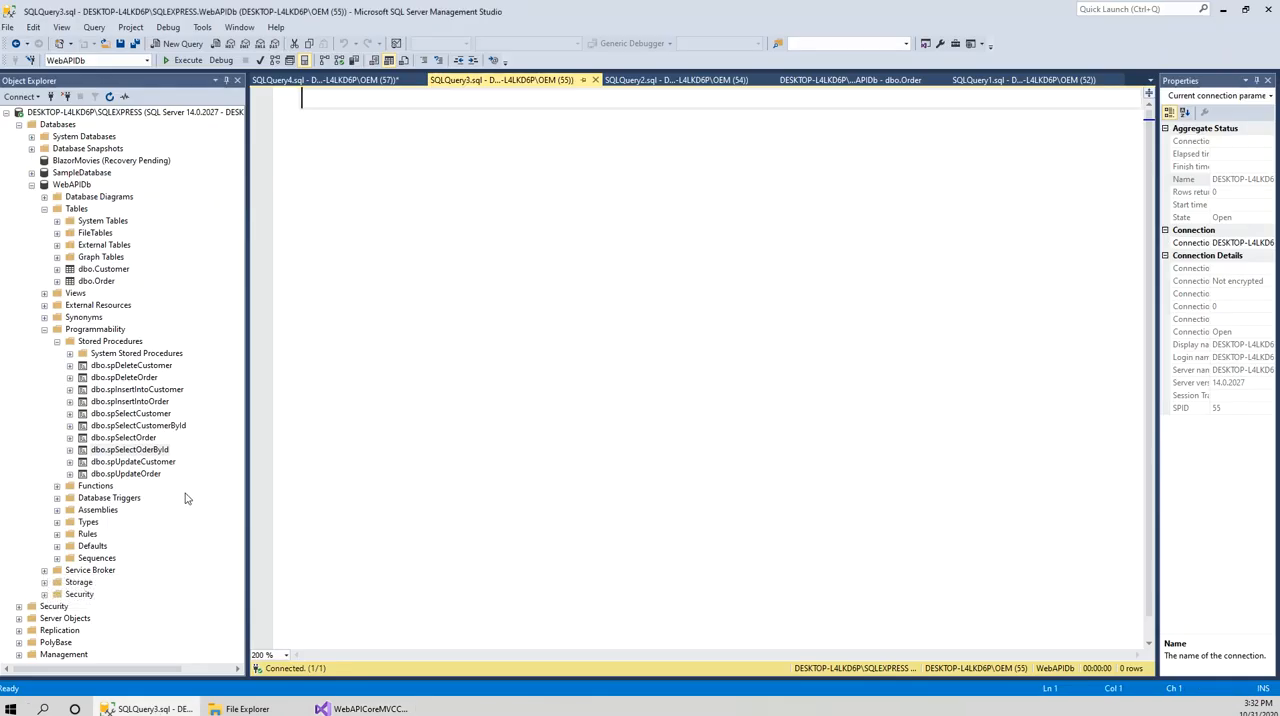
mouse_move(468, 512)
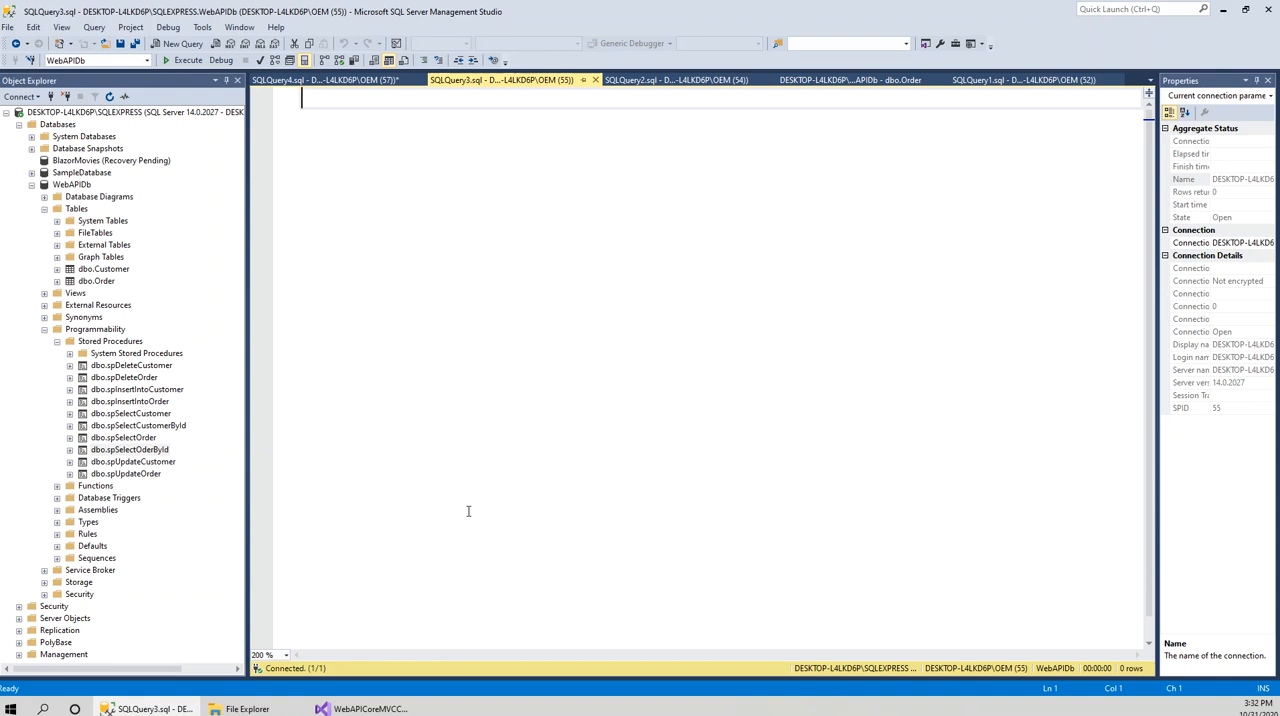
mouse_move(172, 488)
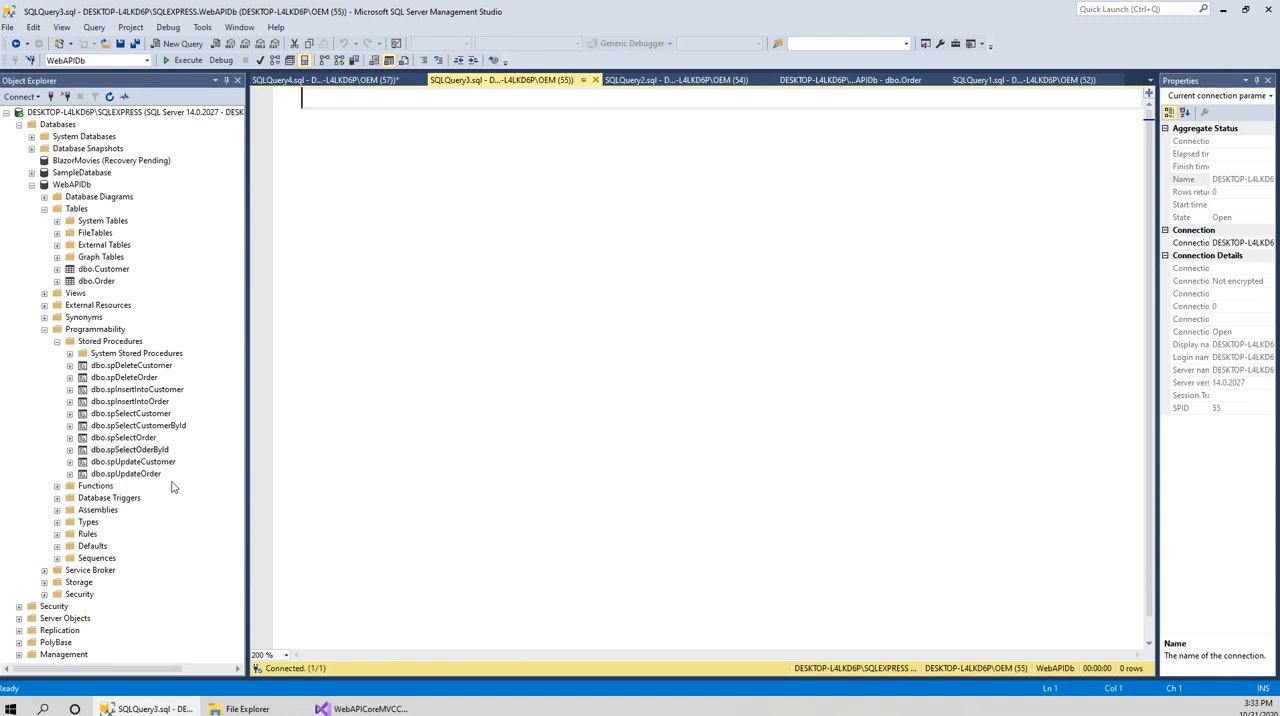
mouse_move(150, 456)
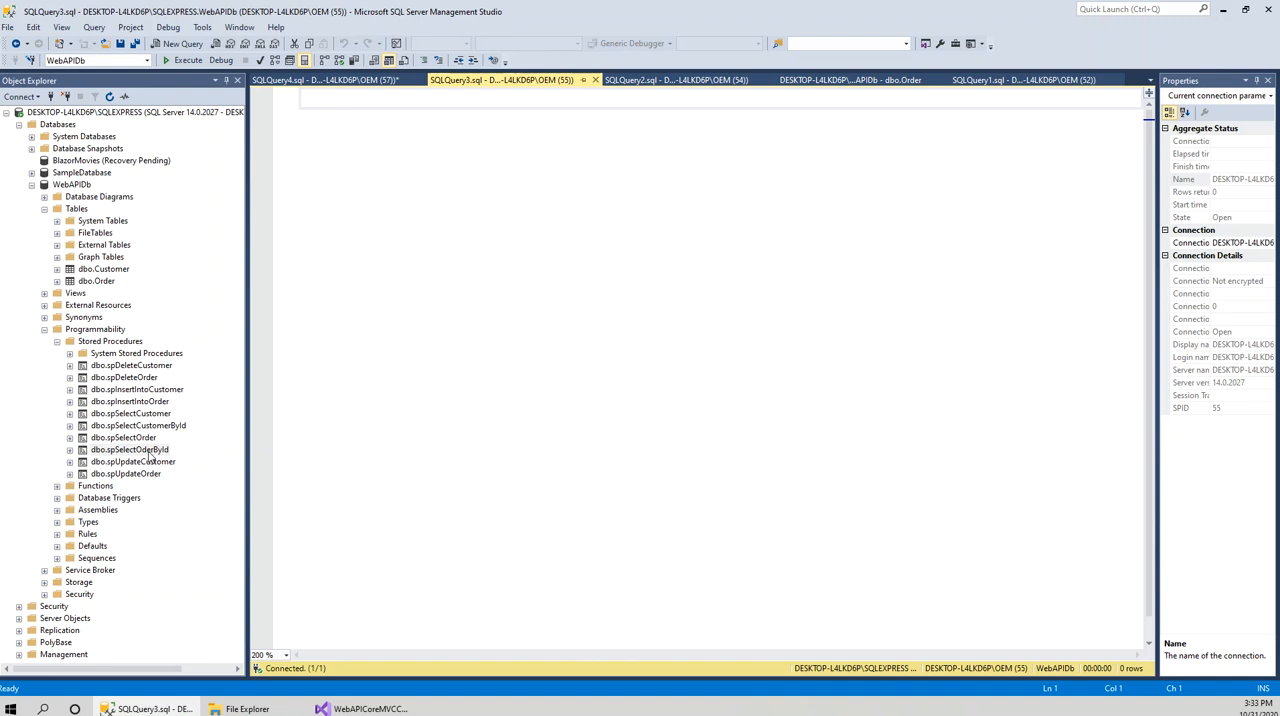
Rename the order-by-id stored procedure to spSelectOrderById and restart the web projects
right_click(128, 448)
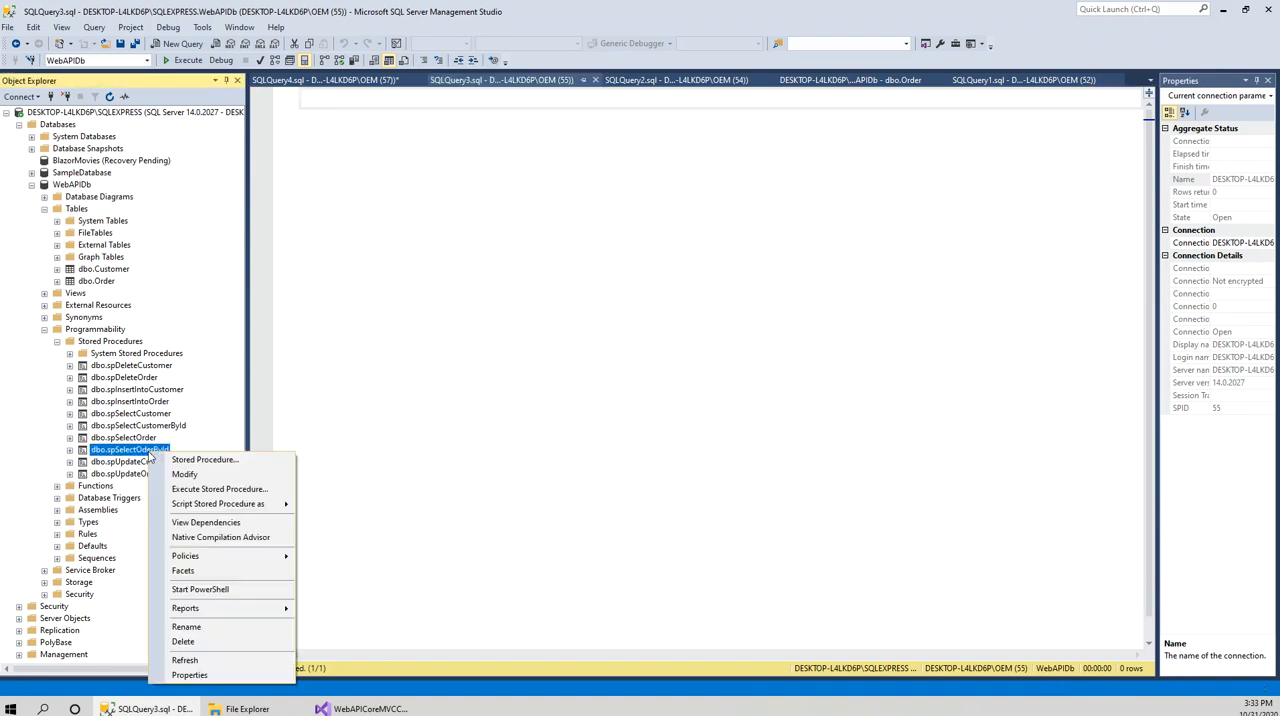
left_click(186, 626)
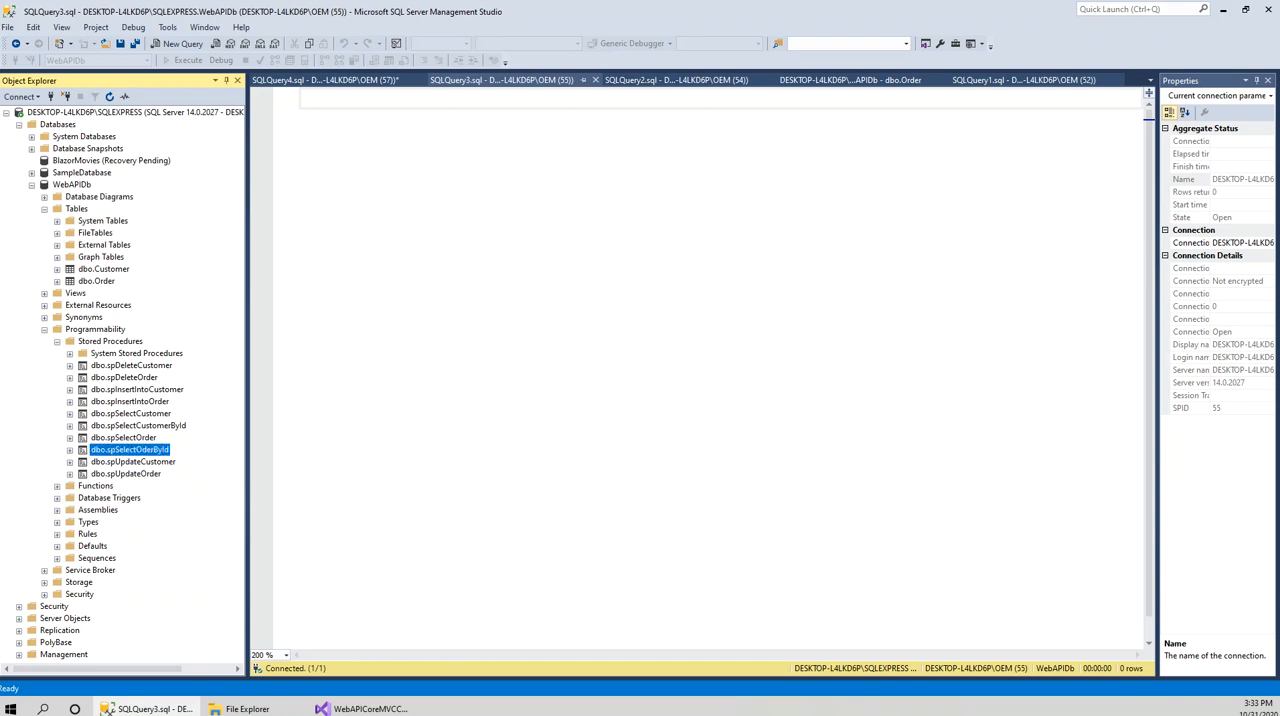
left_click(370, 708)
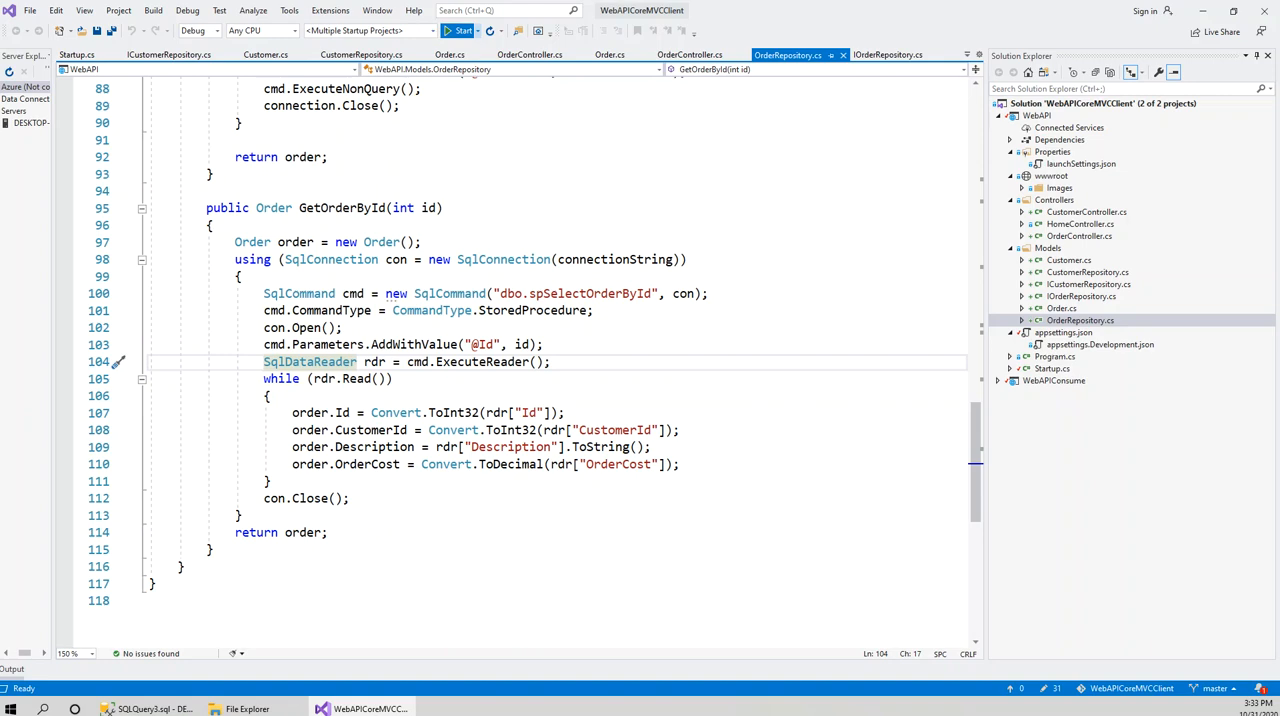
left_click(460, 30)
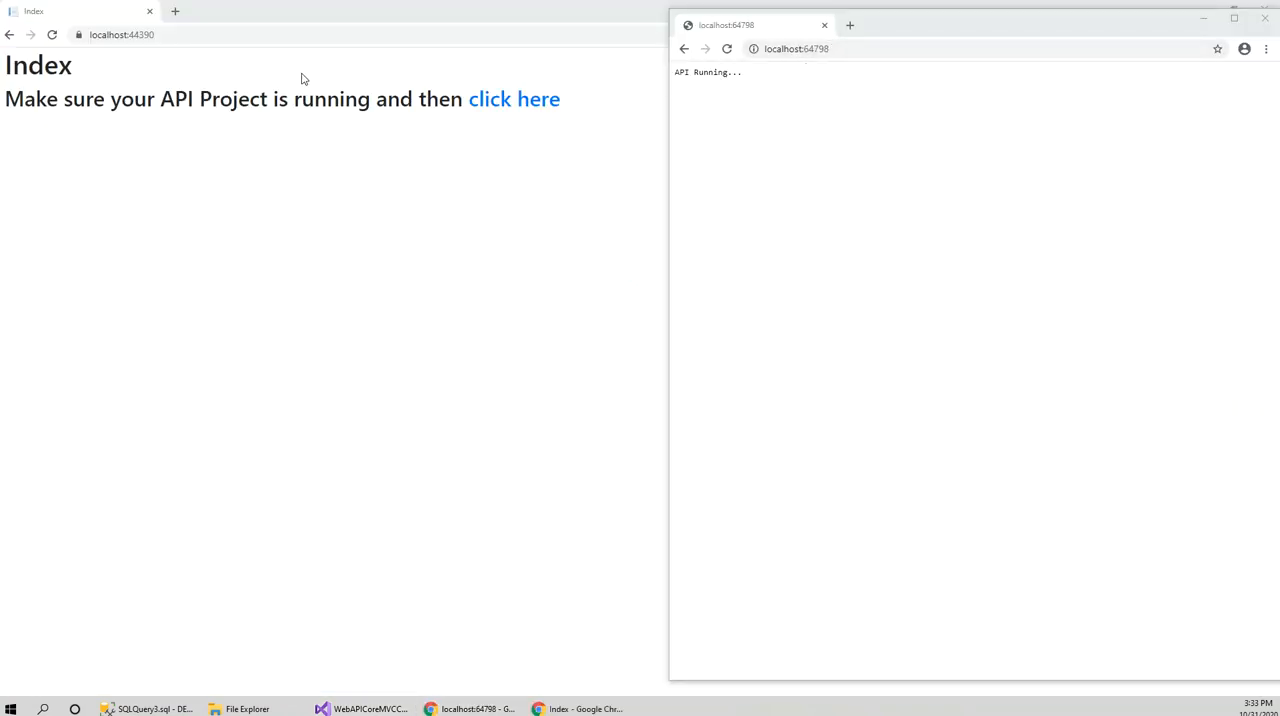
mouse_move(514, 100)
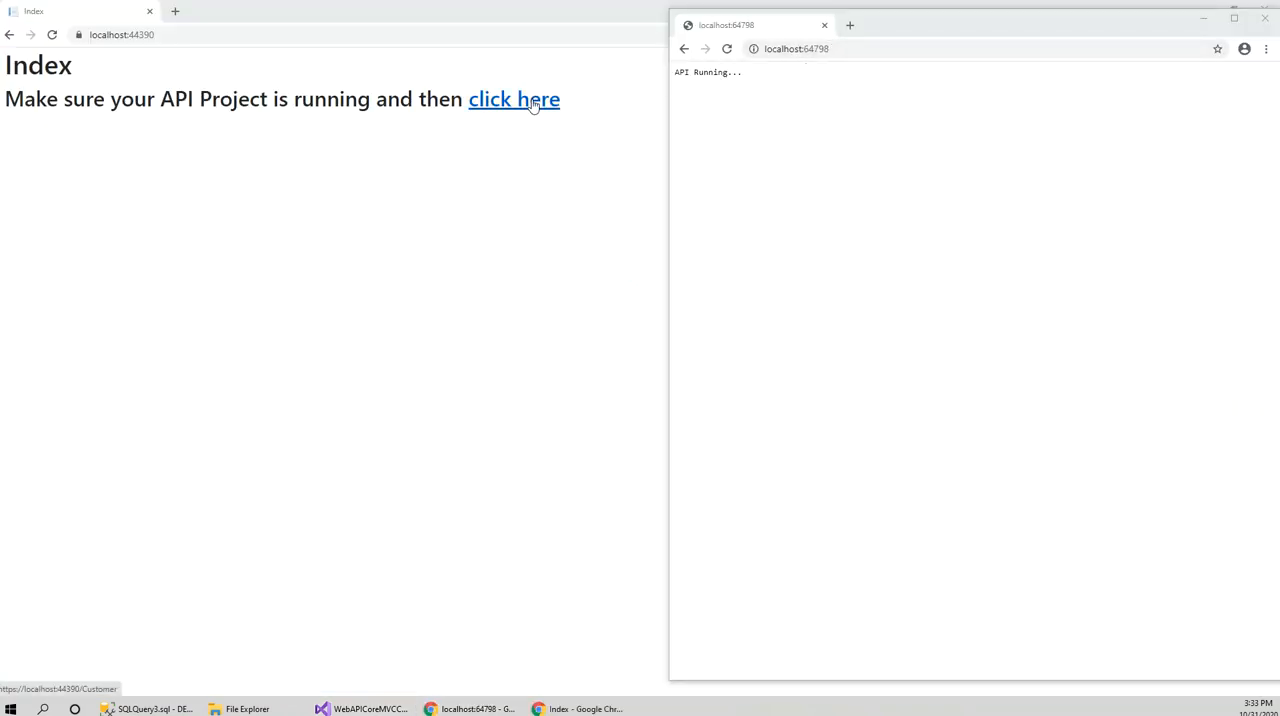
Reach the Orders page listing Albert's Order and Suman's Order via the Customers list
left_click(514, 100)
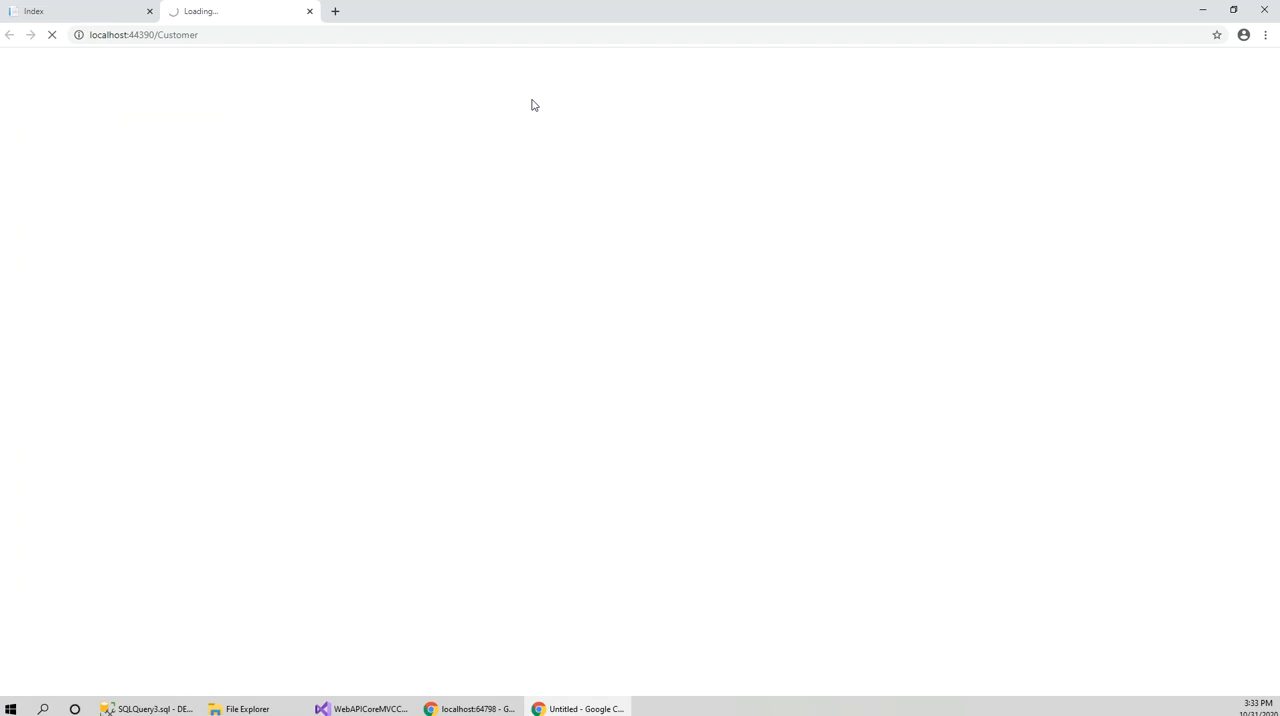
mouse_move(420, 144)
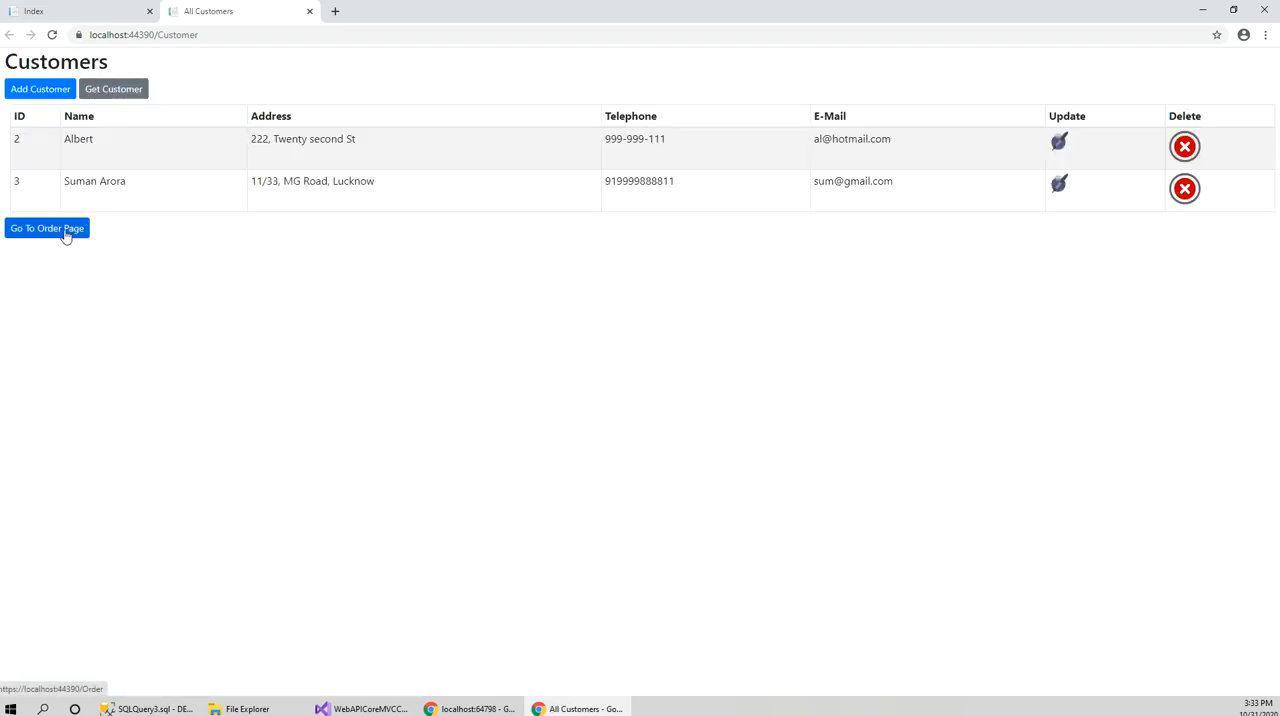
left_click(48, 228)
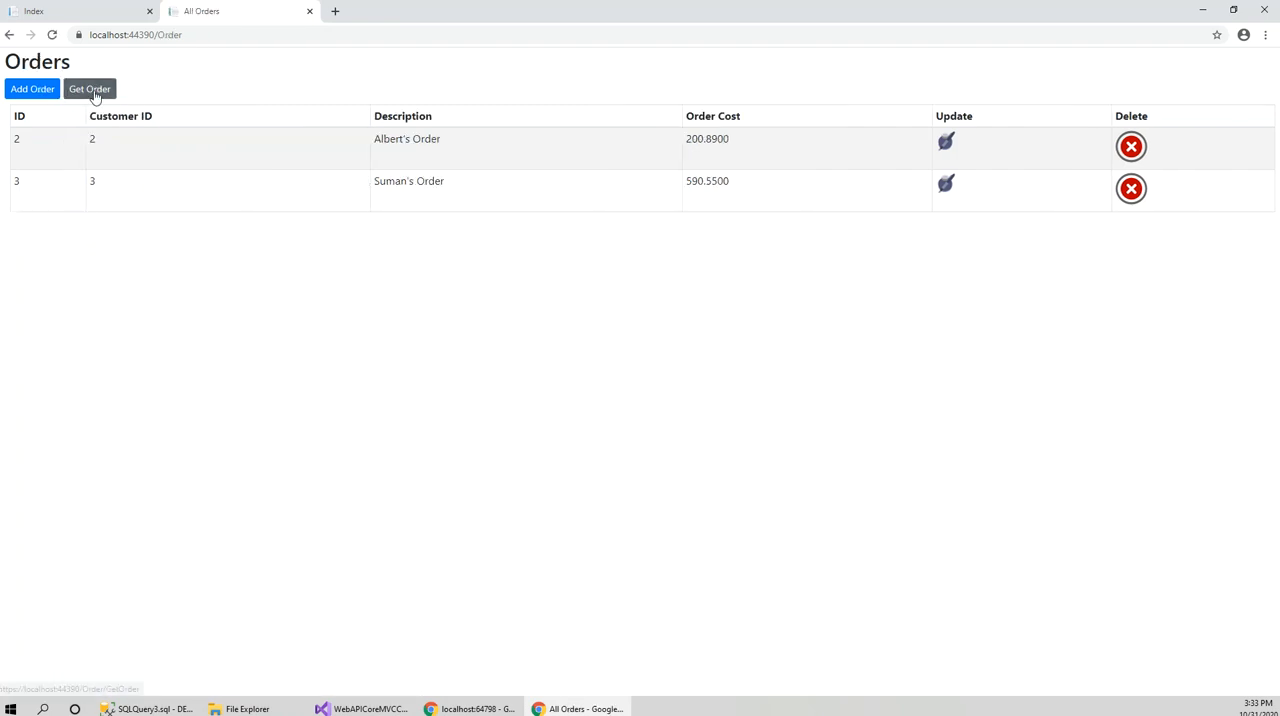
Fetch order 2, returning Albert's Order with cost 200.89
left_click(88, 88)
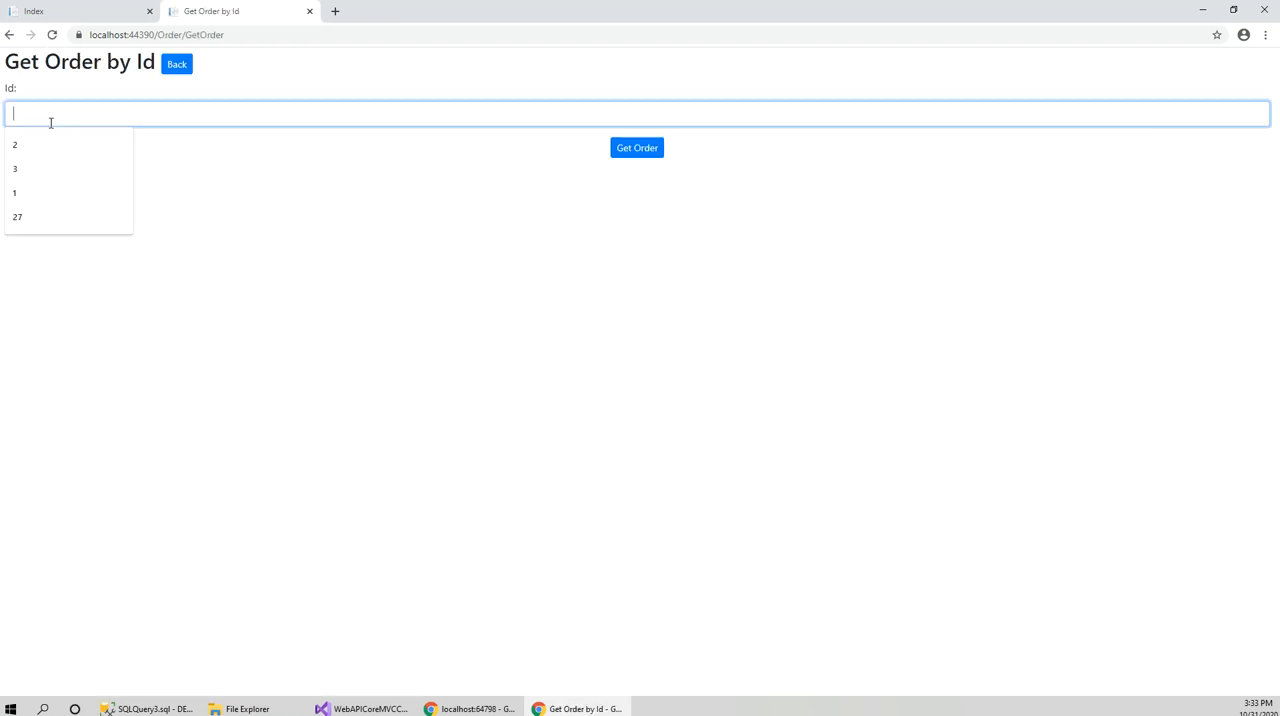
type("2")
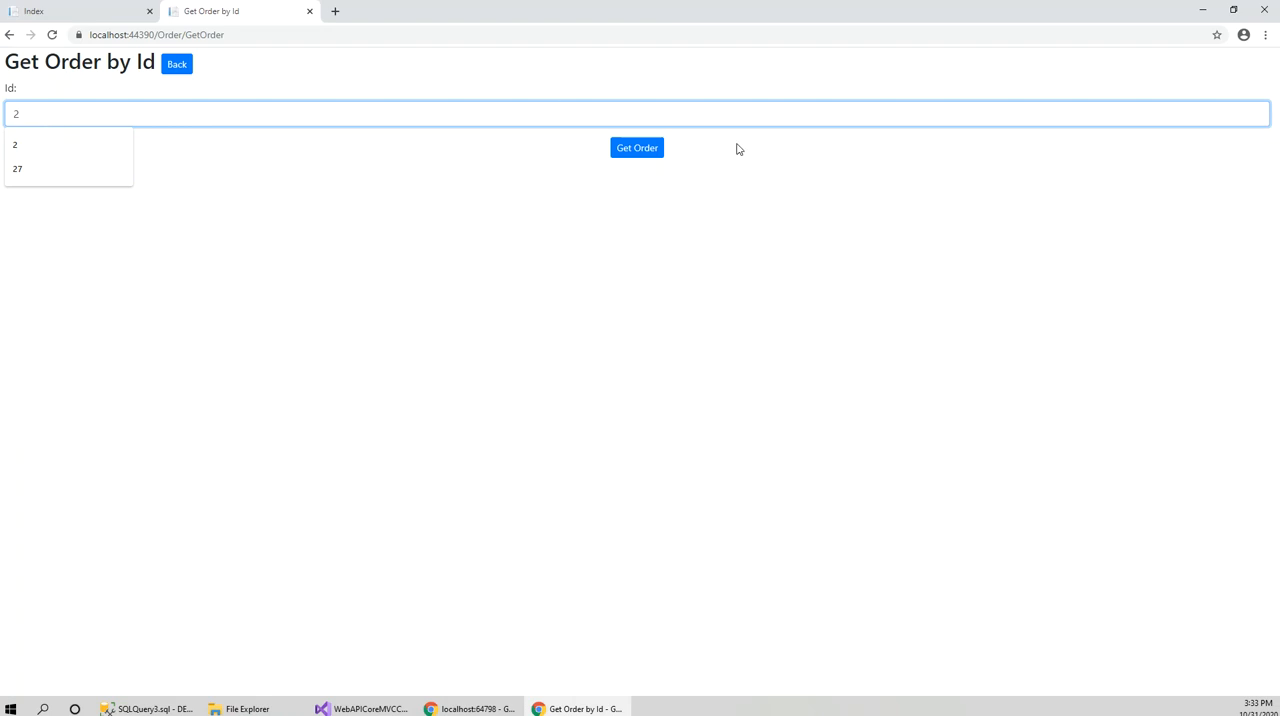
left_click(636, 148)
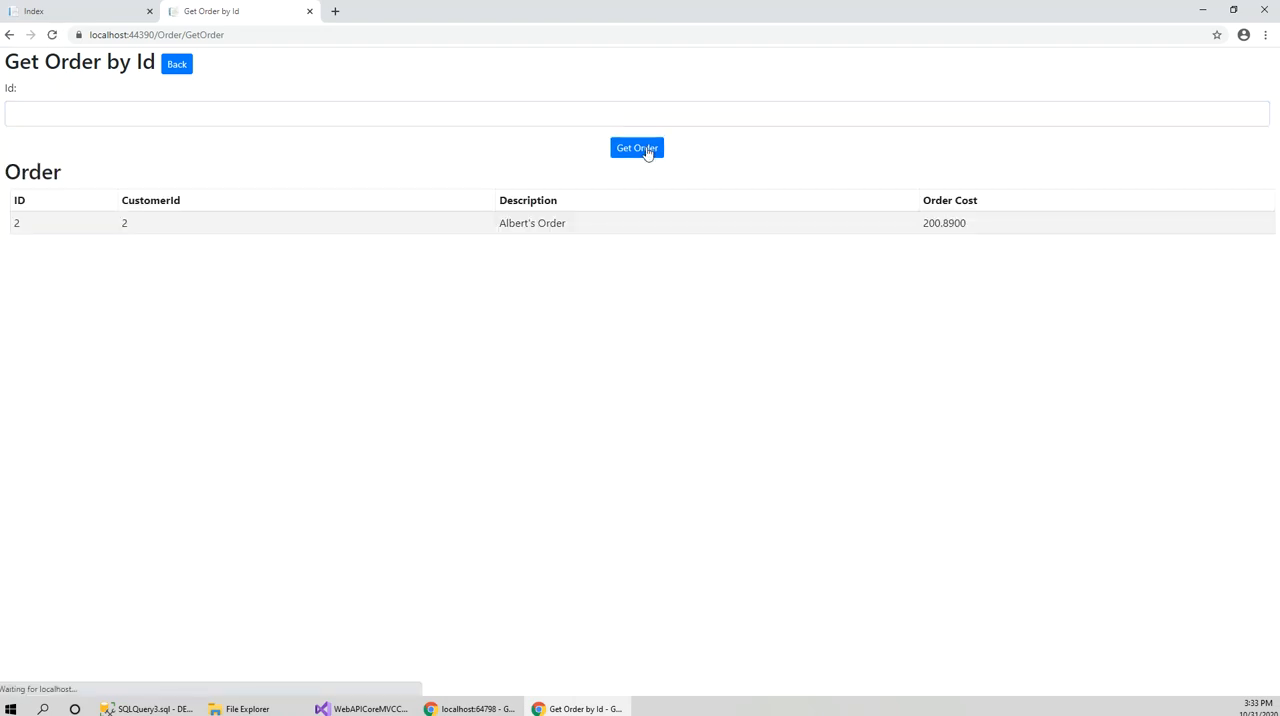